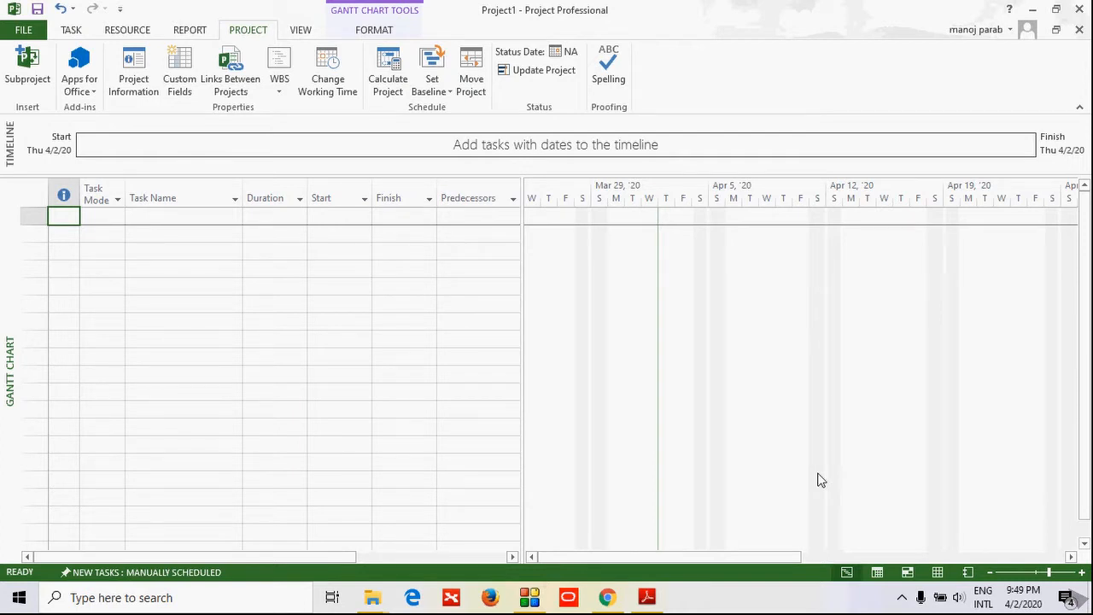
mouse_move(359, 281)
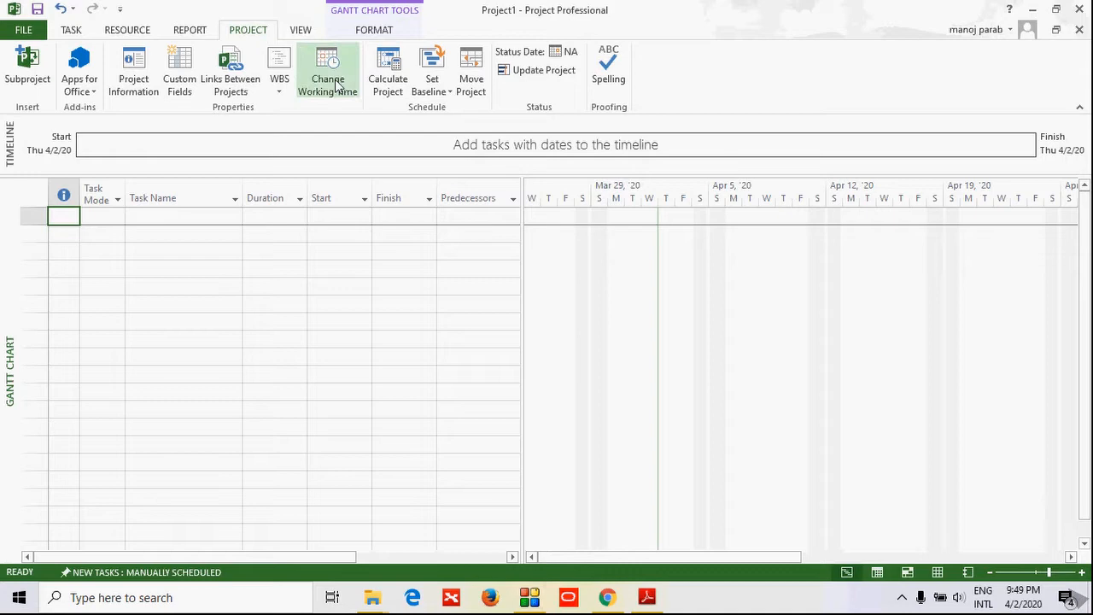
mouse_move(328, 72)
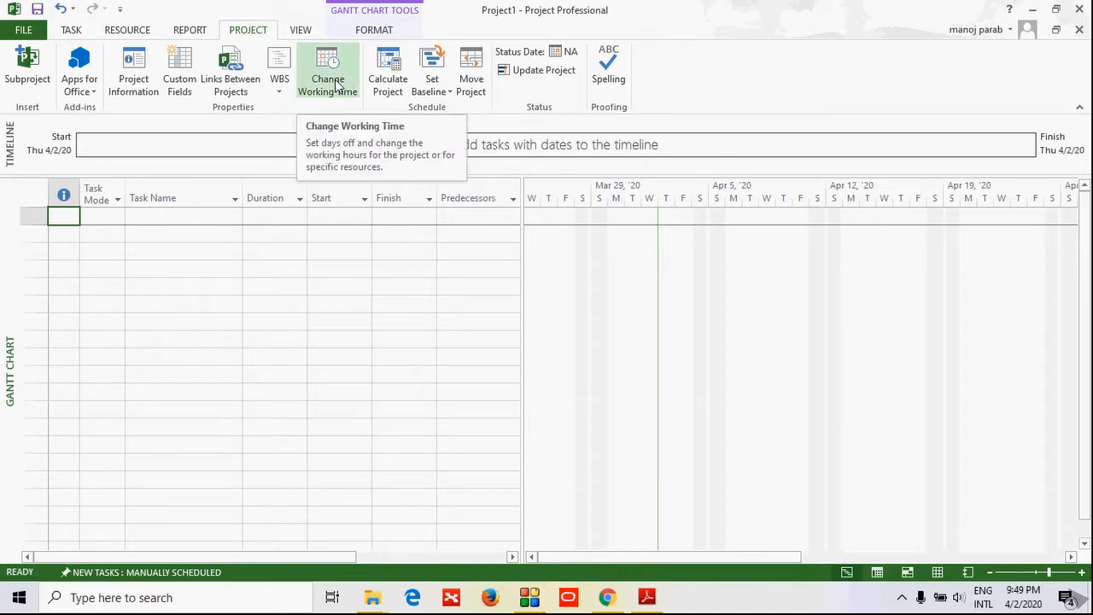
Bring up Change Working Time for the Standard project calendar
click(328, 70)
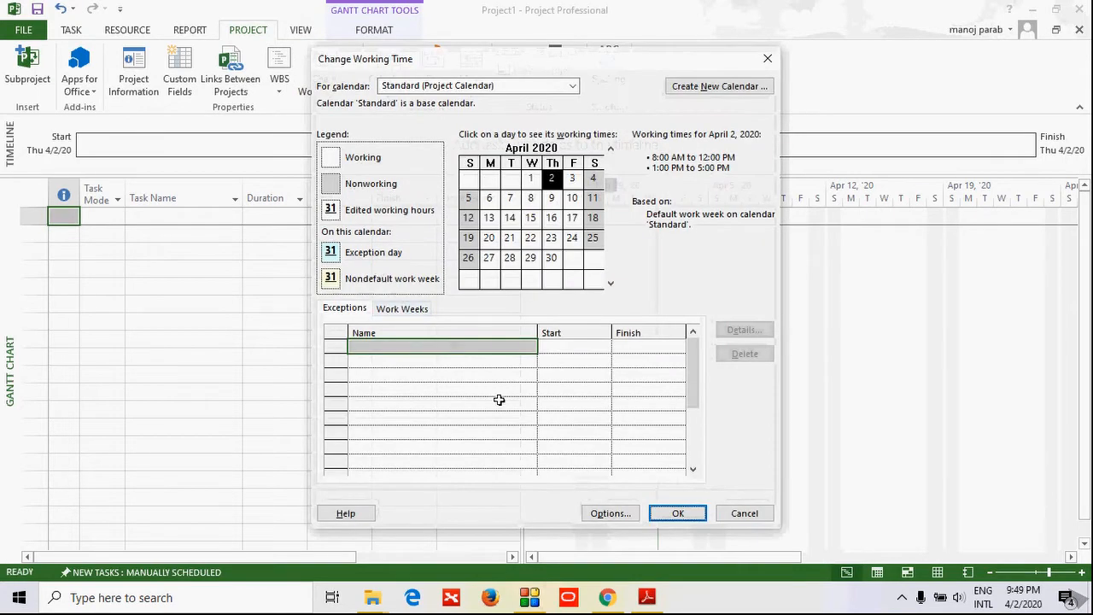
mouse_move(581, 400)
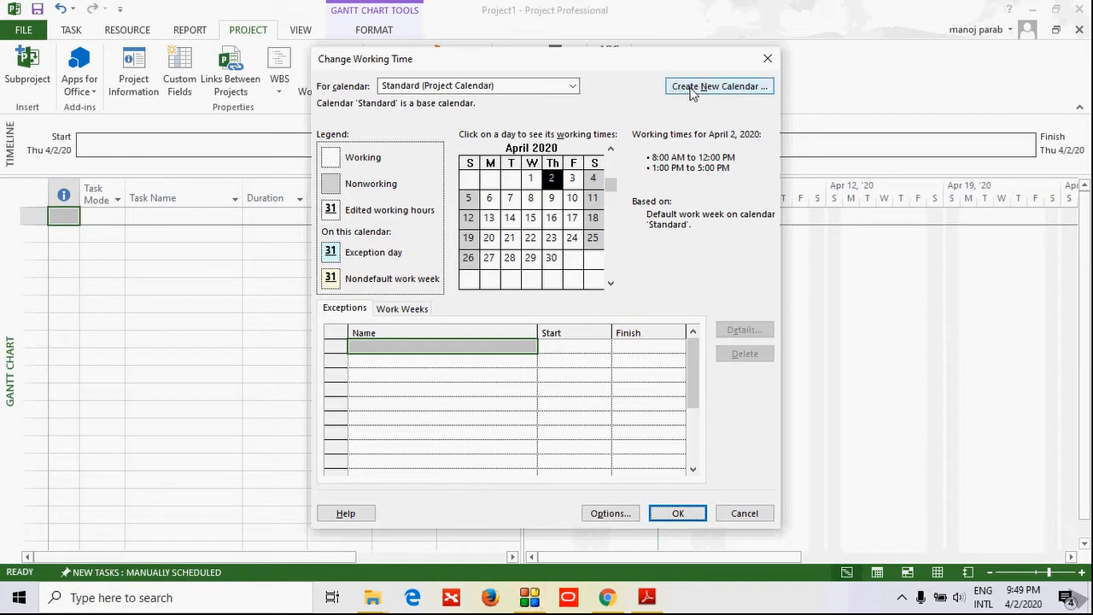
Start a new base calendar copied from Standard and name it NEW MSP
click(719, 86)
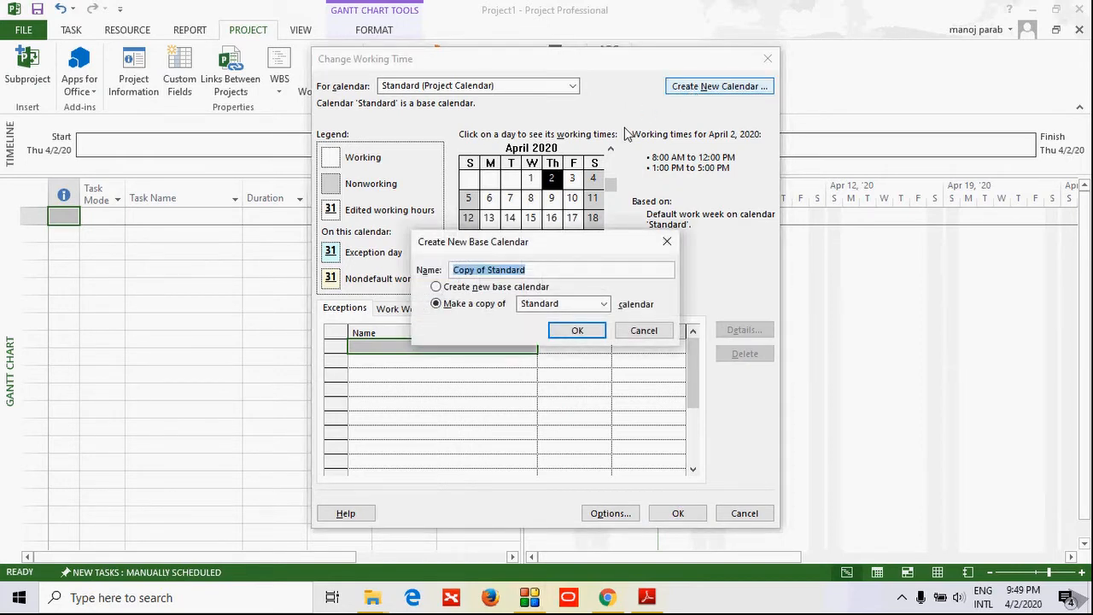
mouse_move(589, 256)
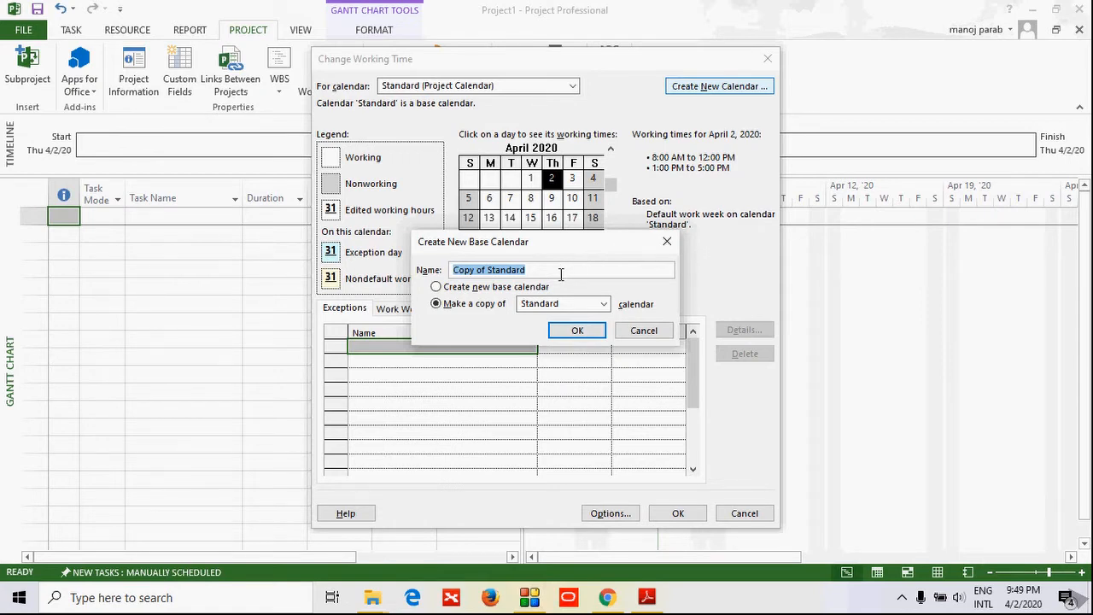
text(NEW)
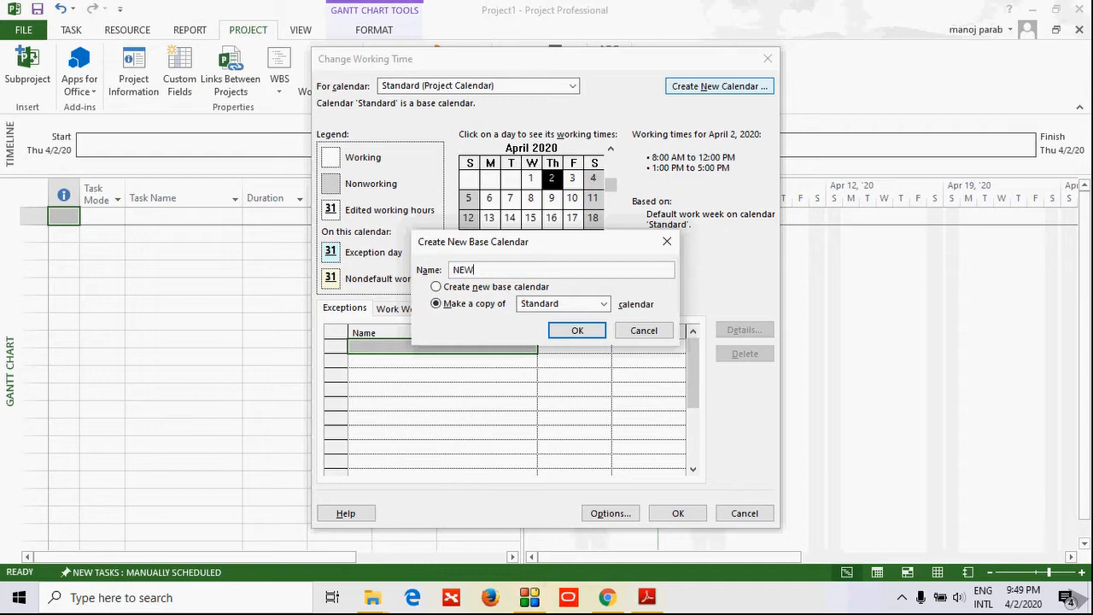
text(MSP)
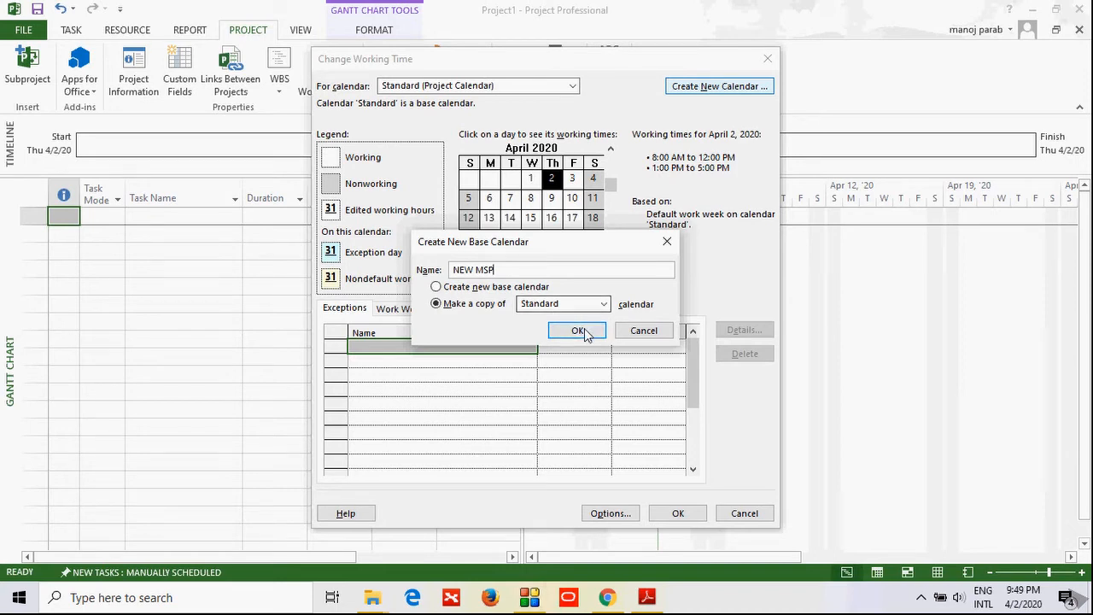
Create the NEW MSP calendar and show its work-week list with the Default entry
click(577, 331)
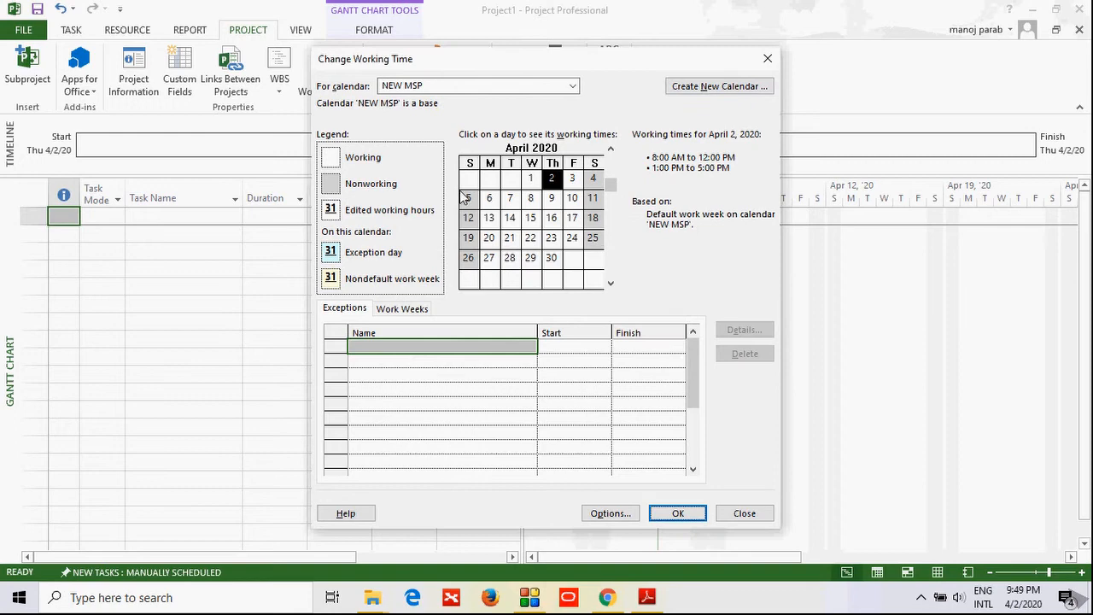
mouse_move(475, 109)
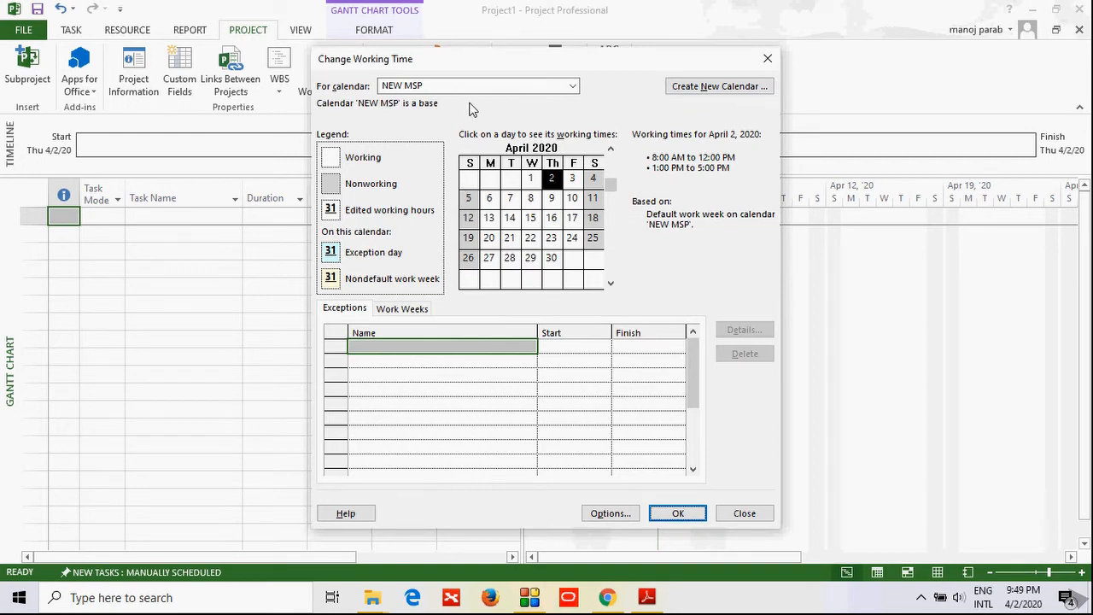
mouse_move(475, 109)
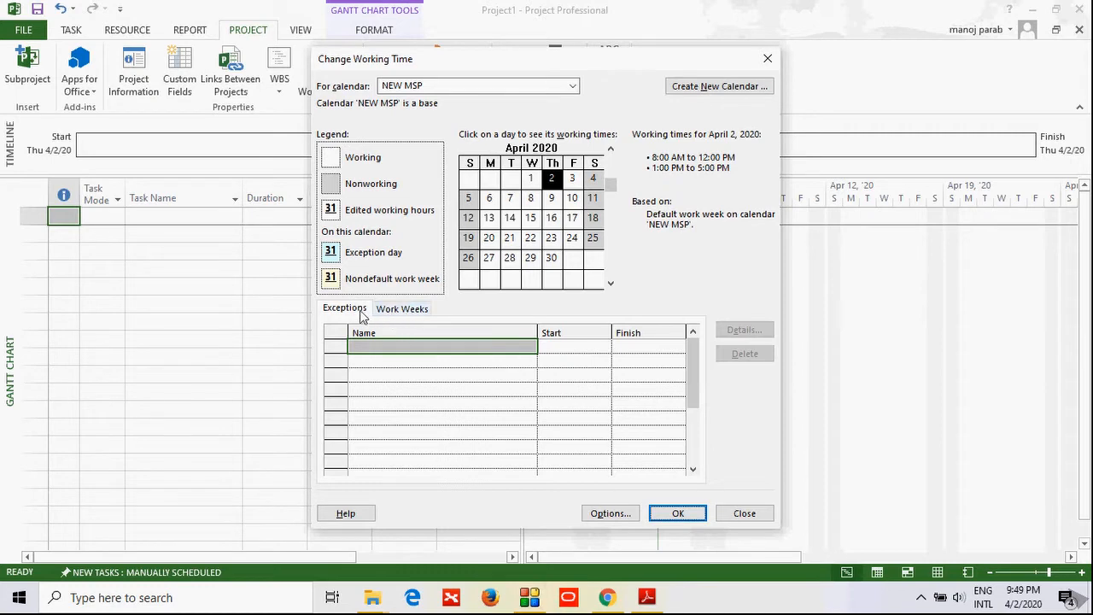
click(402, 307)
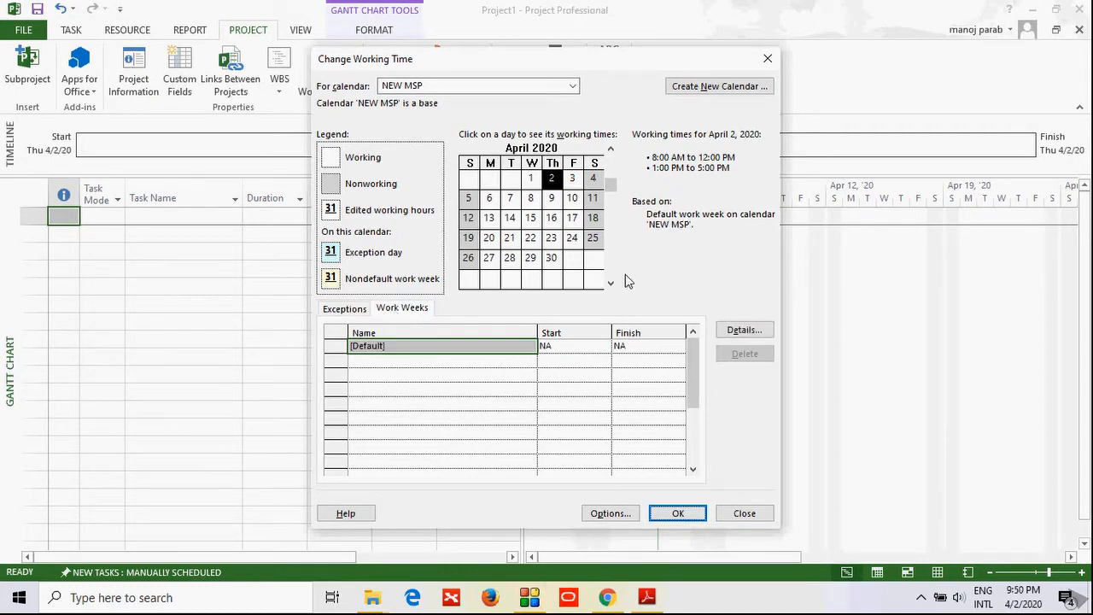
mouse_move(639, 275)
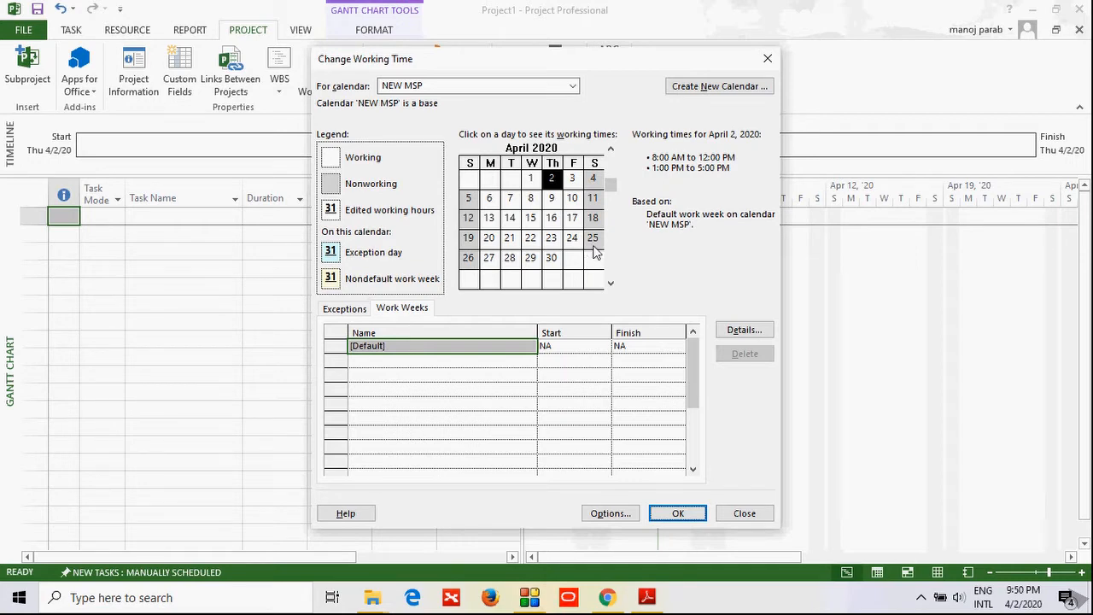
mouse_move(594, 253)
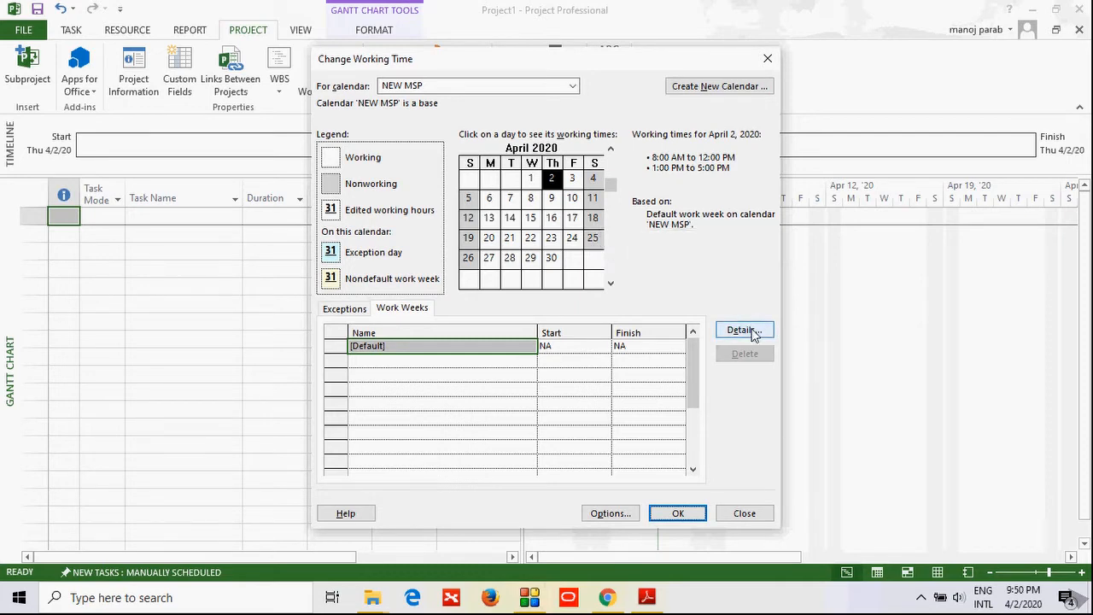
Give Saturday in the Default work week specific hours 8:00–9:00 AM and 2:00–3:00 PM
click(741, 330)
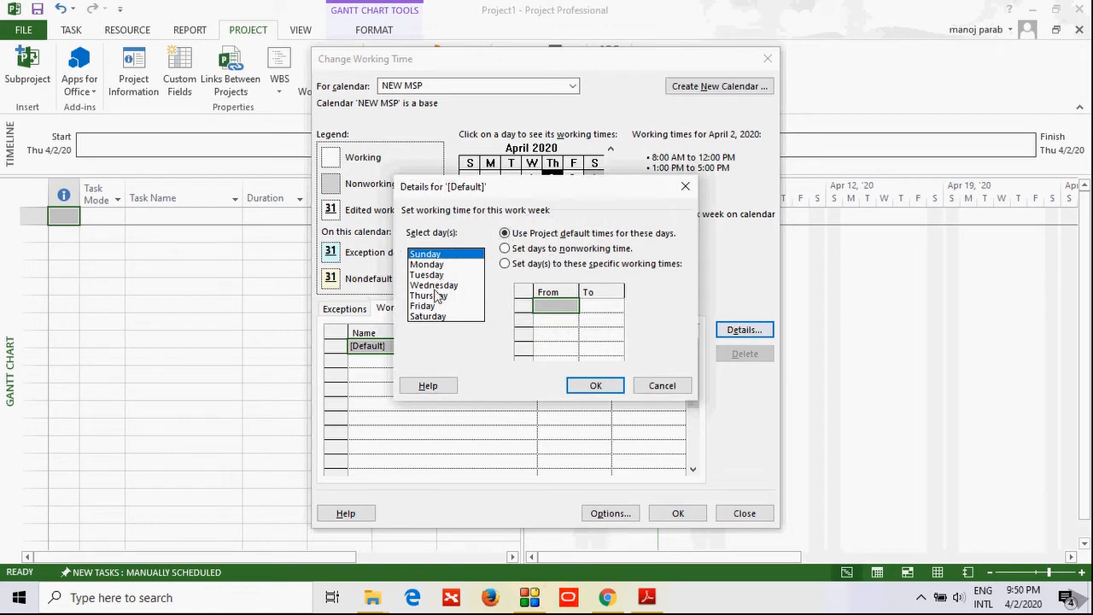
mouse_move(437, 323)
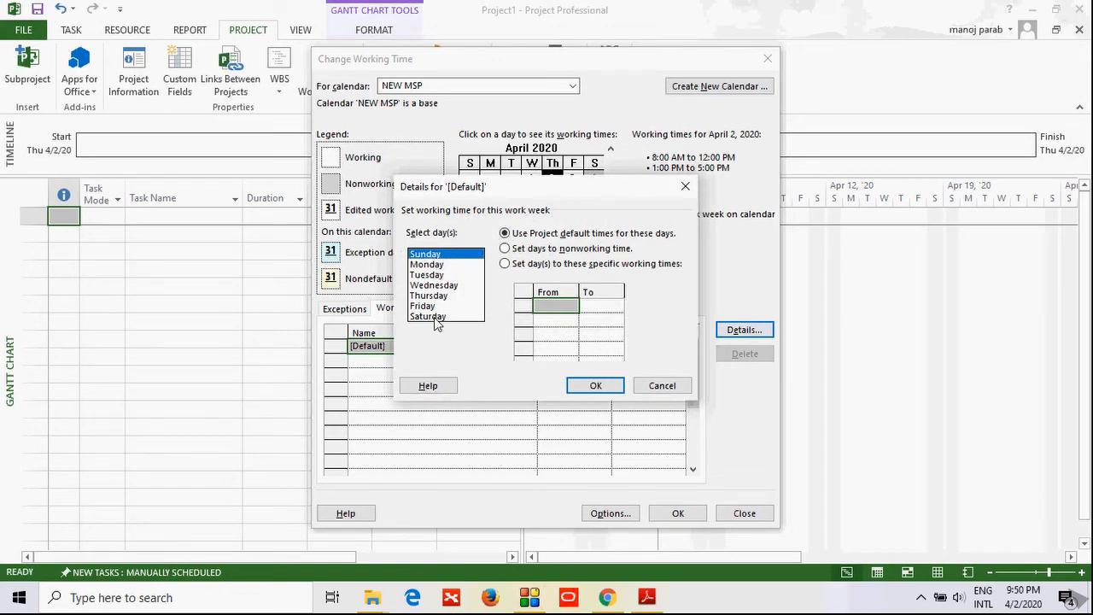
click(427, 316)
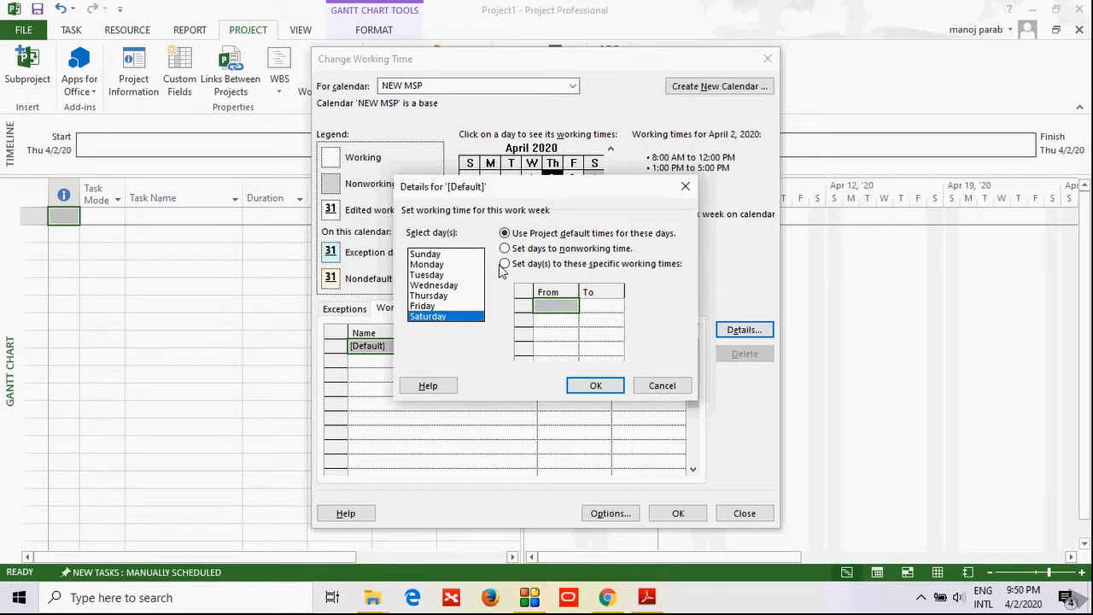
click(505, 263)
text(8:00 AM)
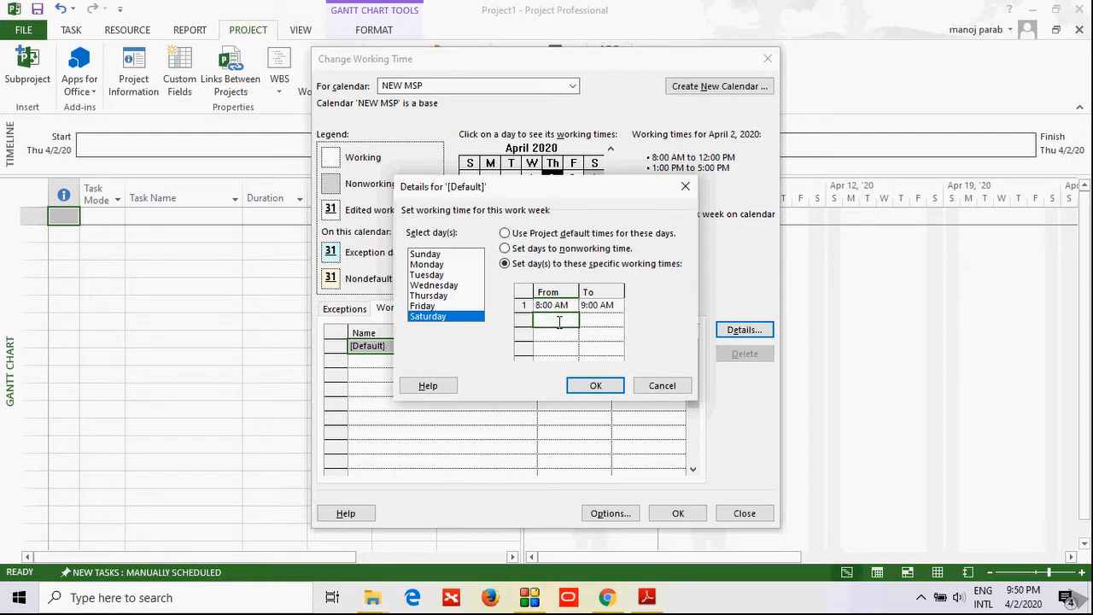
text(2:00 PM)
click(601, 319)
text(3:00 PM)
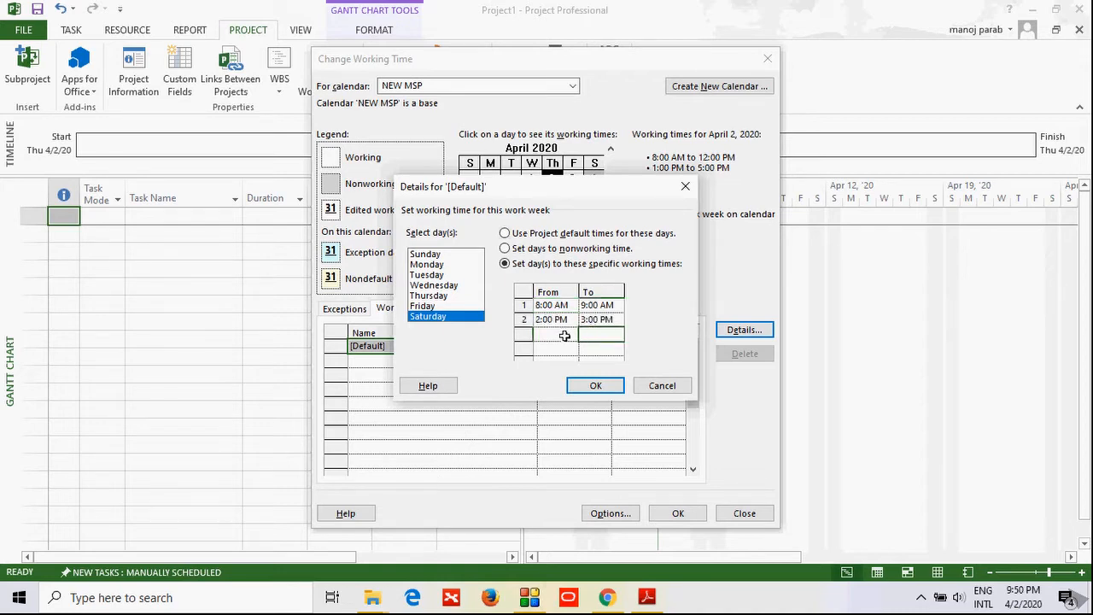
Confirm the Saturday hours and check them on April 4, 11 and 25
click(594, 386)
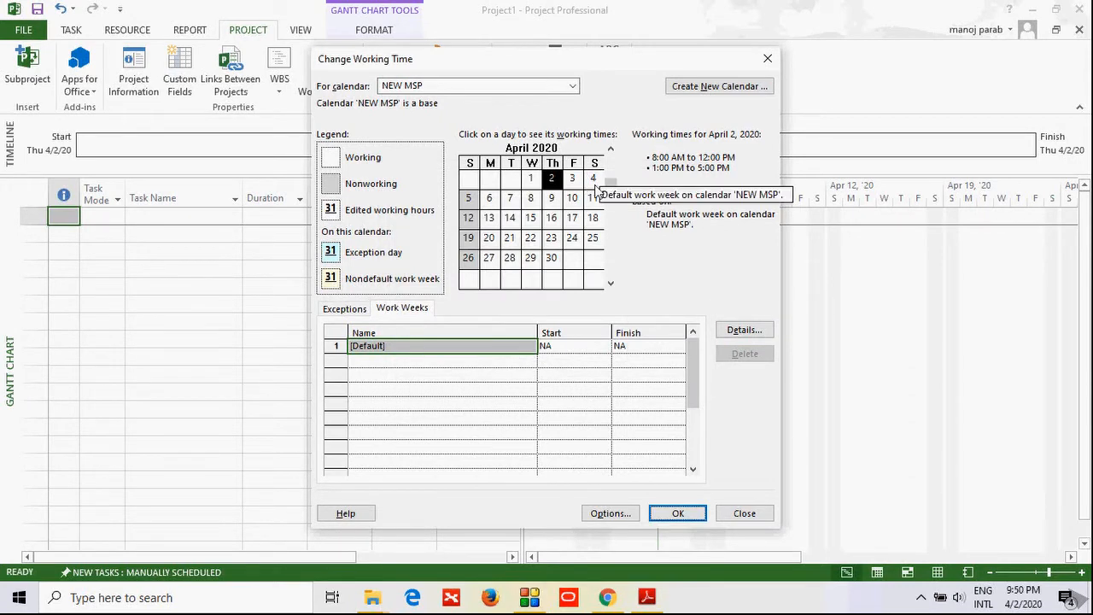
mouse_move(598, 257)
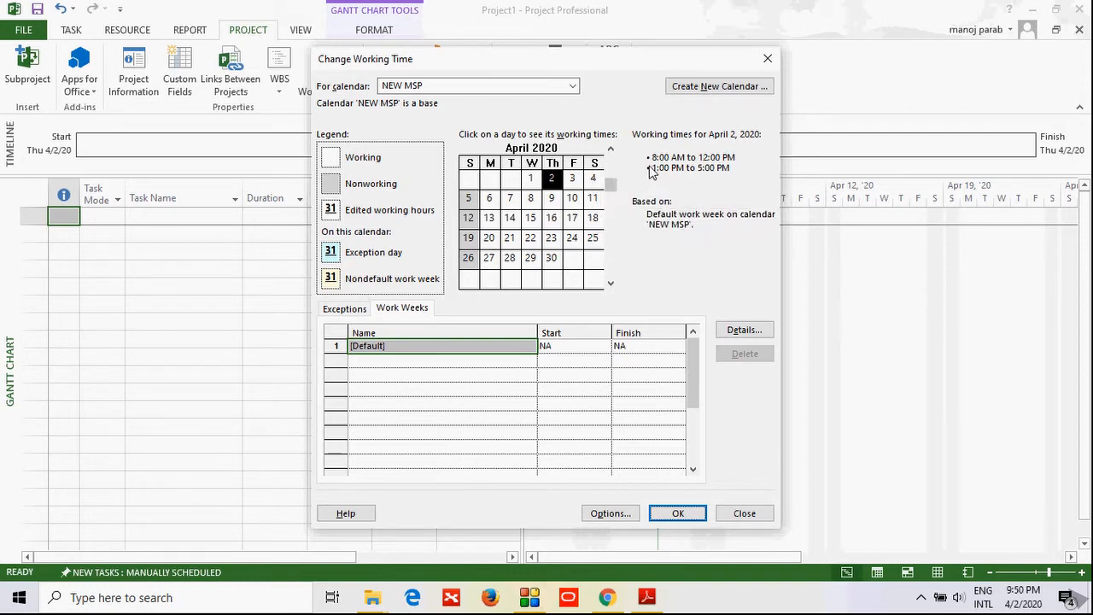
click(593, 177)
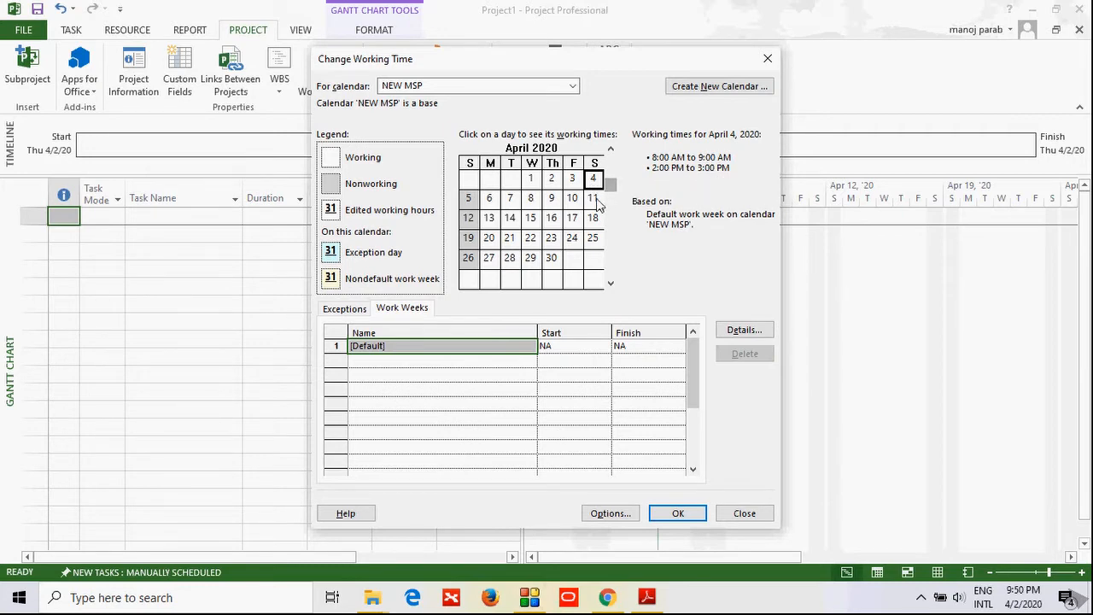
click(592, 198)
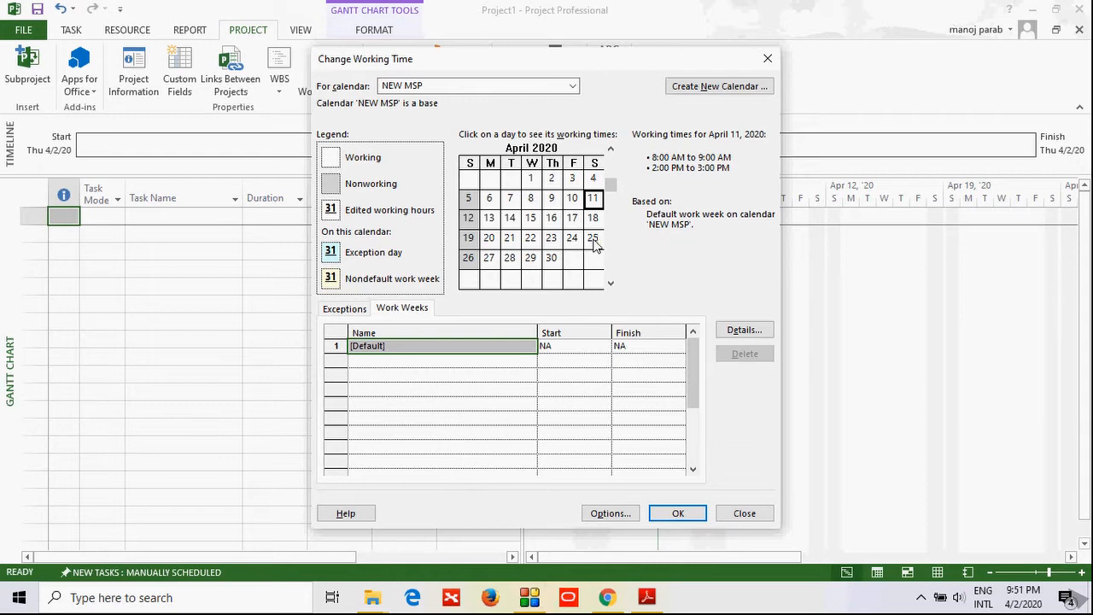
click(593, 237)
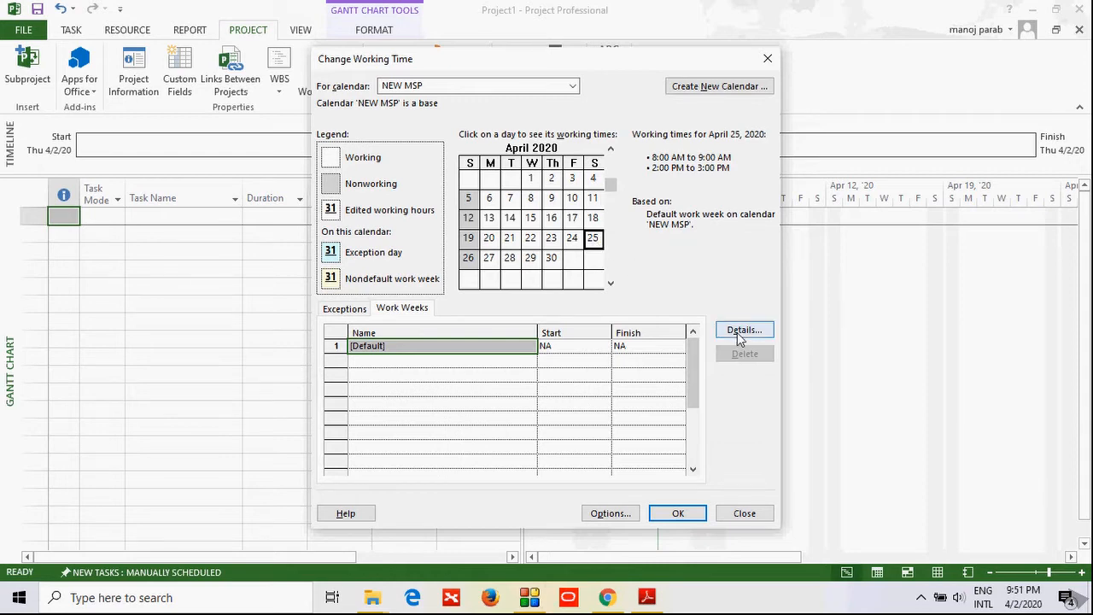
Make Friday a nonworking day in the Default work week and confirm
click(743, 330)
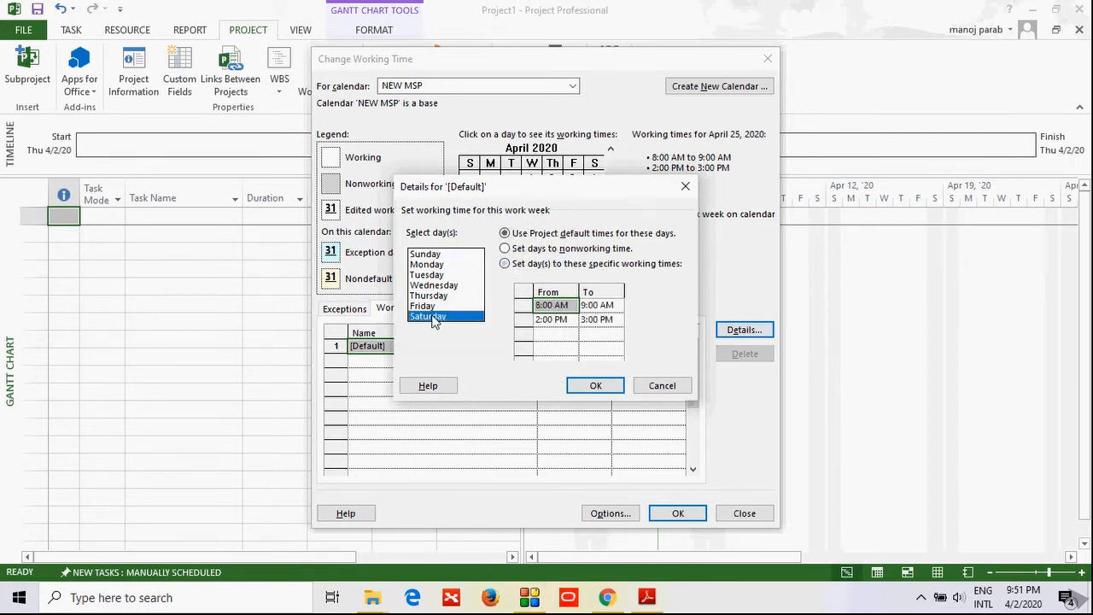
click(422, 304)
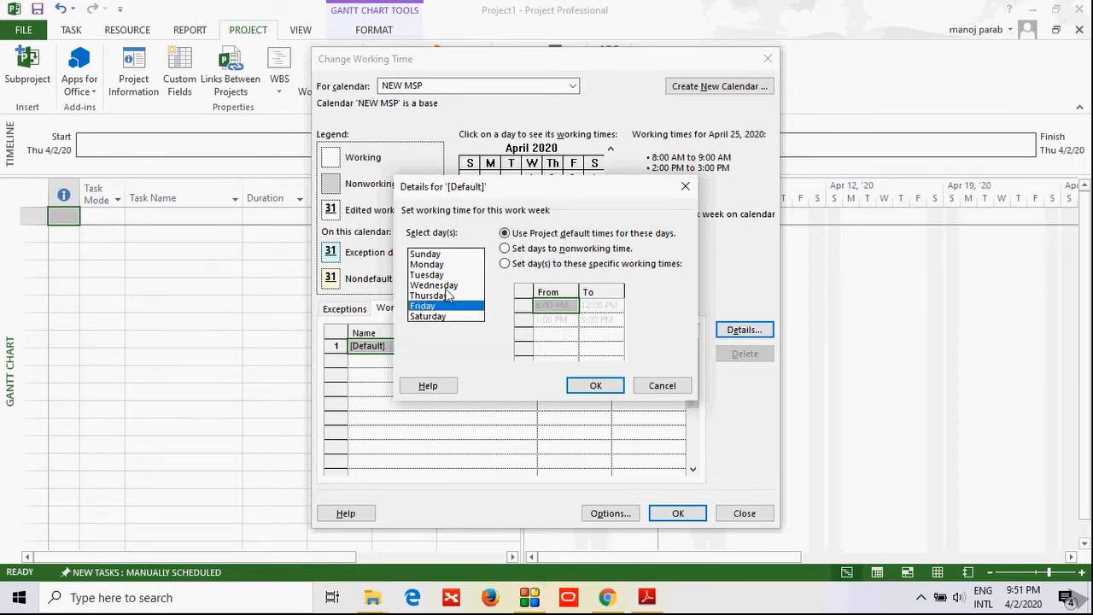
click(506, 249)
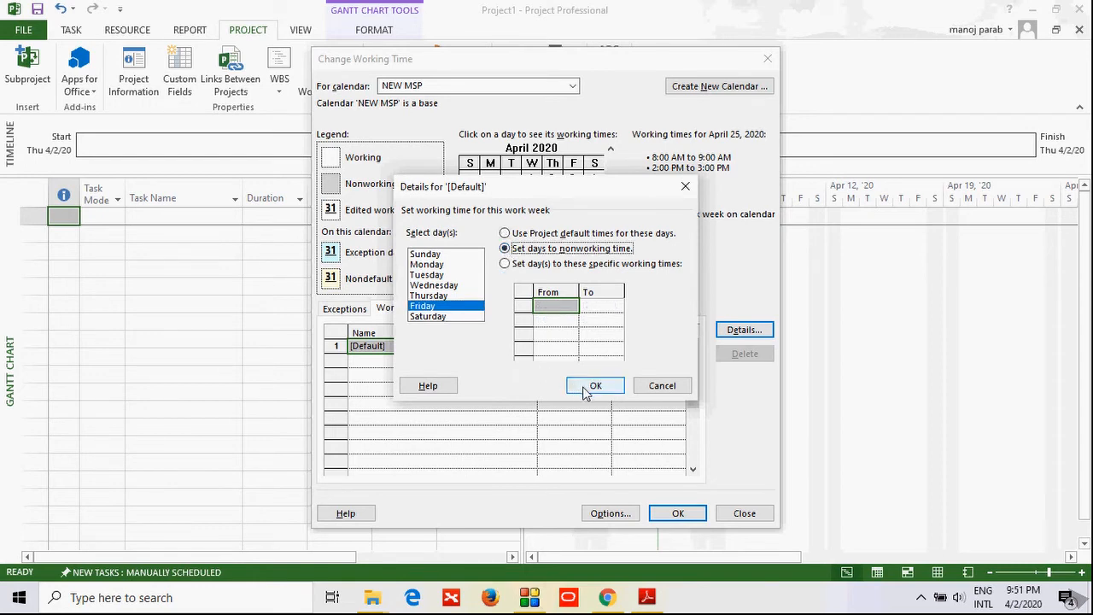
click(595, 386)
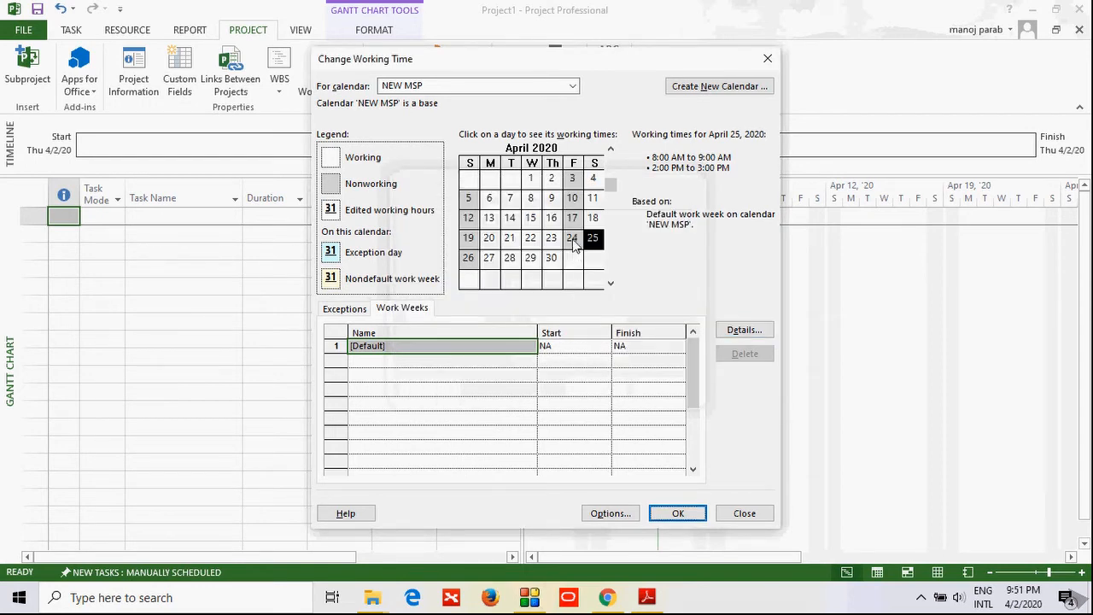
mouse_move(577, 272)
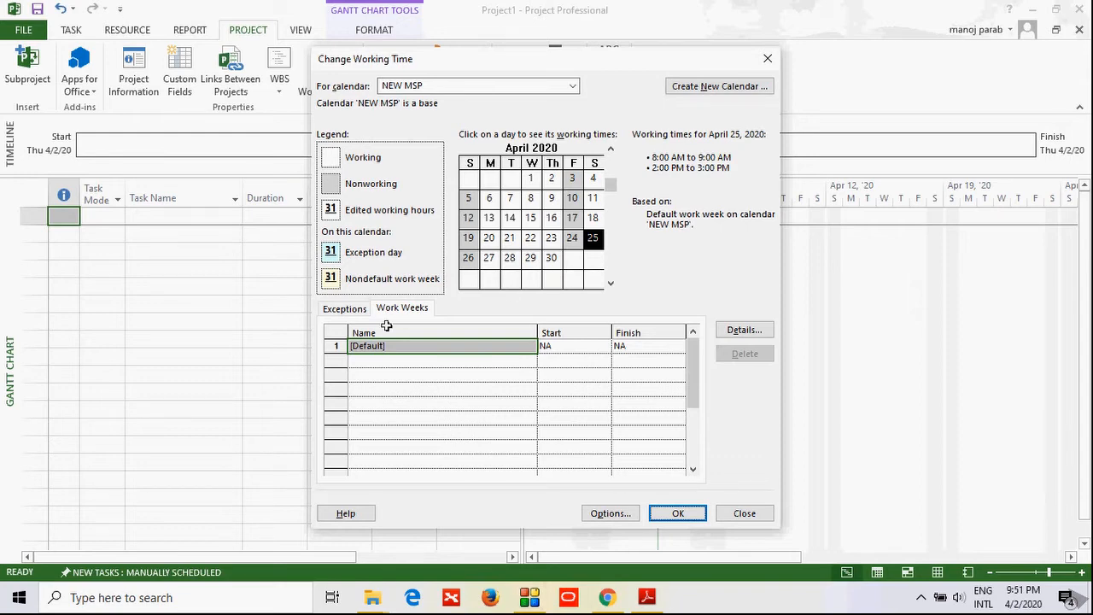
Add an exception dated April 14, 2020 named HOLI on the Exceptions list
click(345, 307)
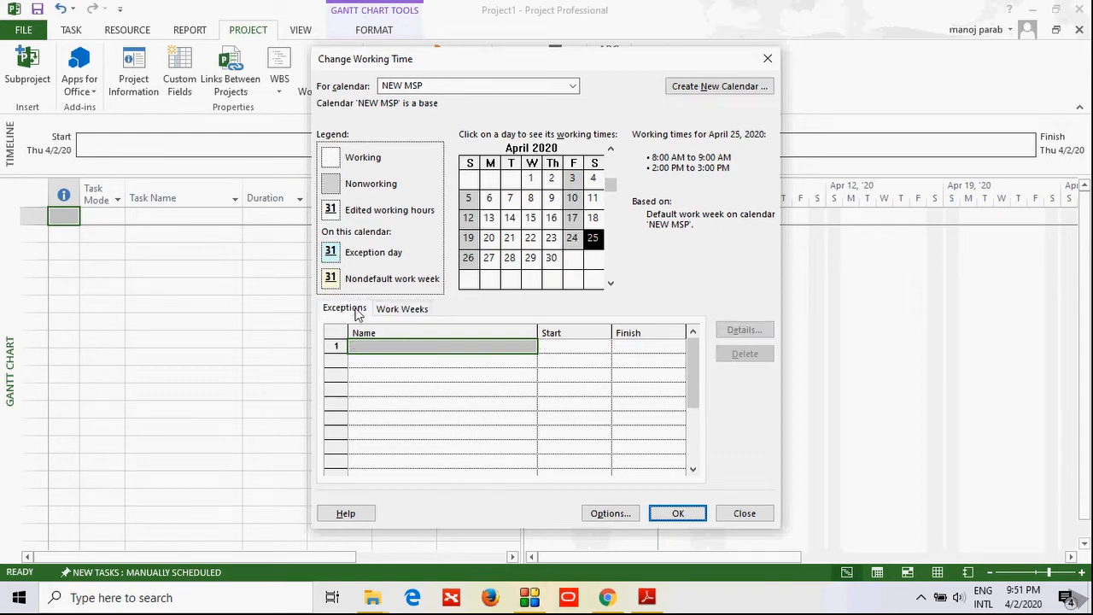
mouse_move(533, 259)
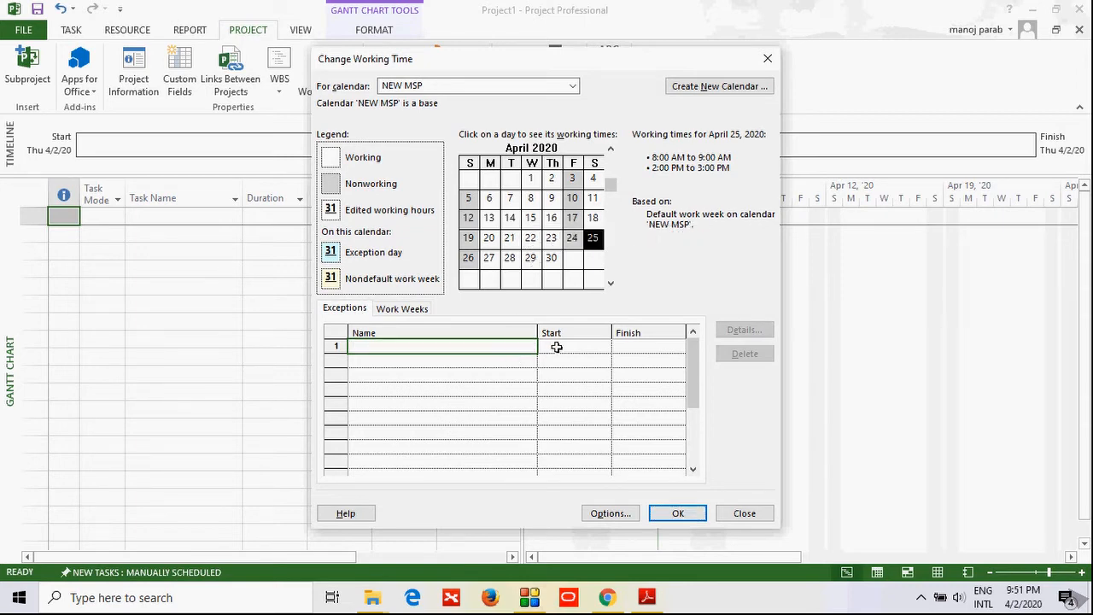
click(573, 345)
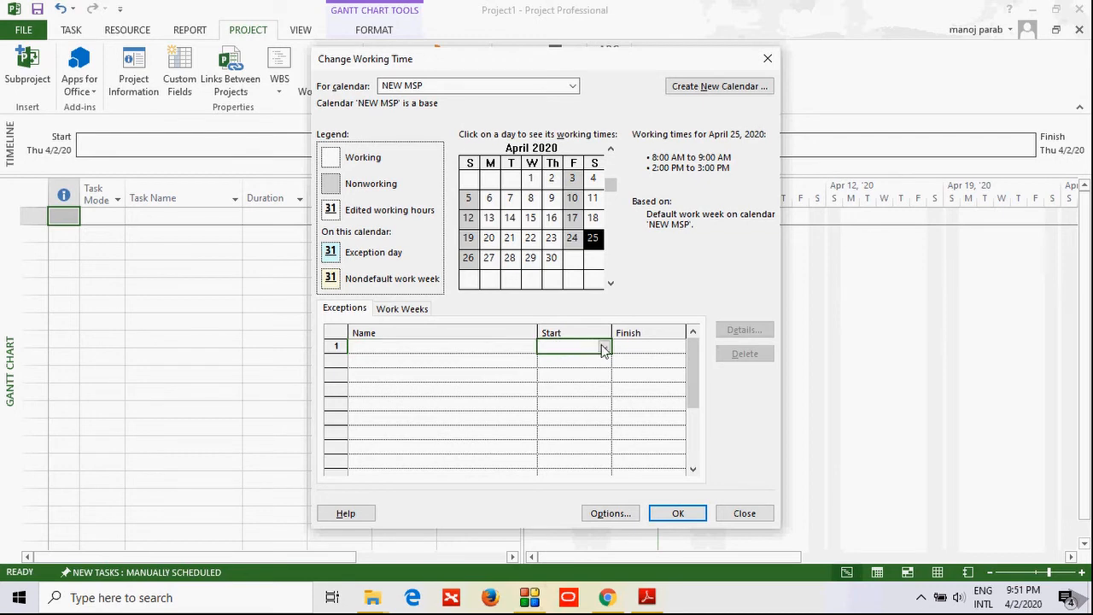
click(605, 347)
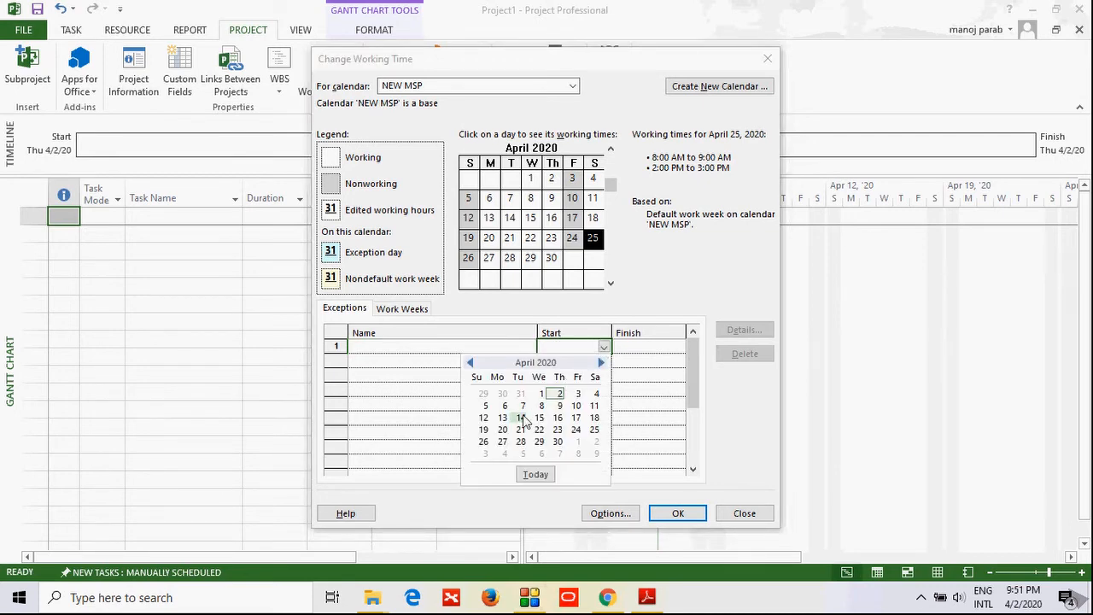
click(521, 417)
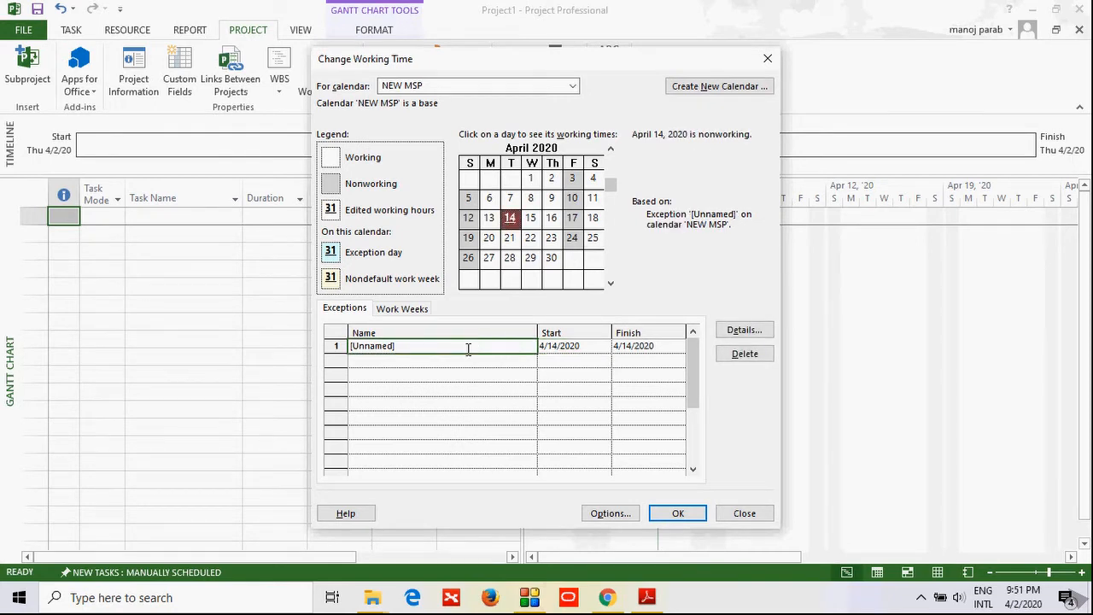
text(HOLI)
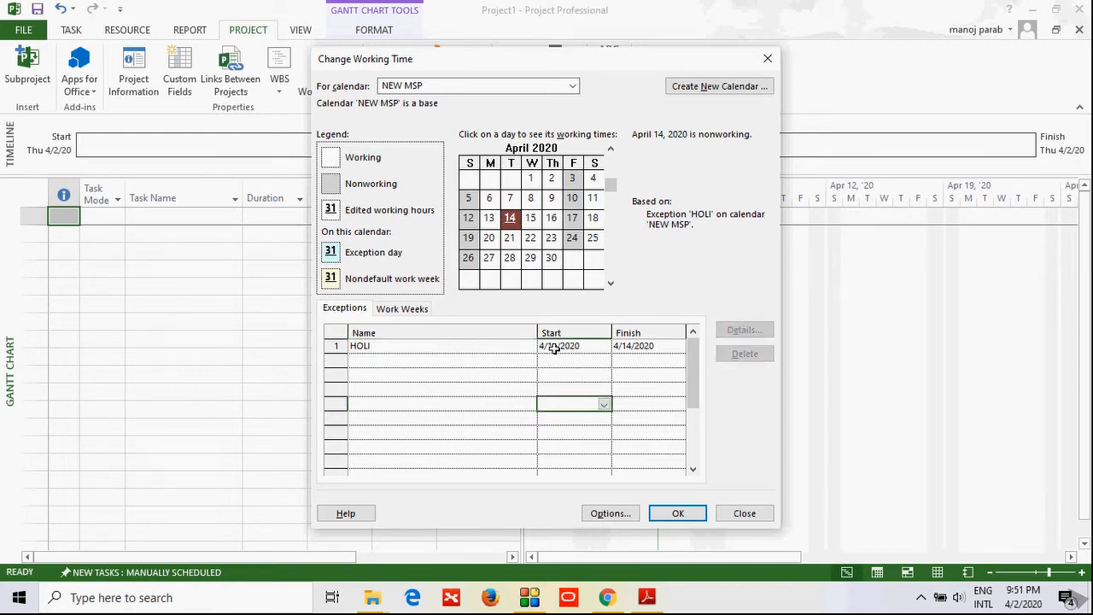
click(440, 345)
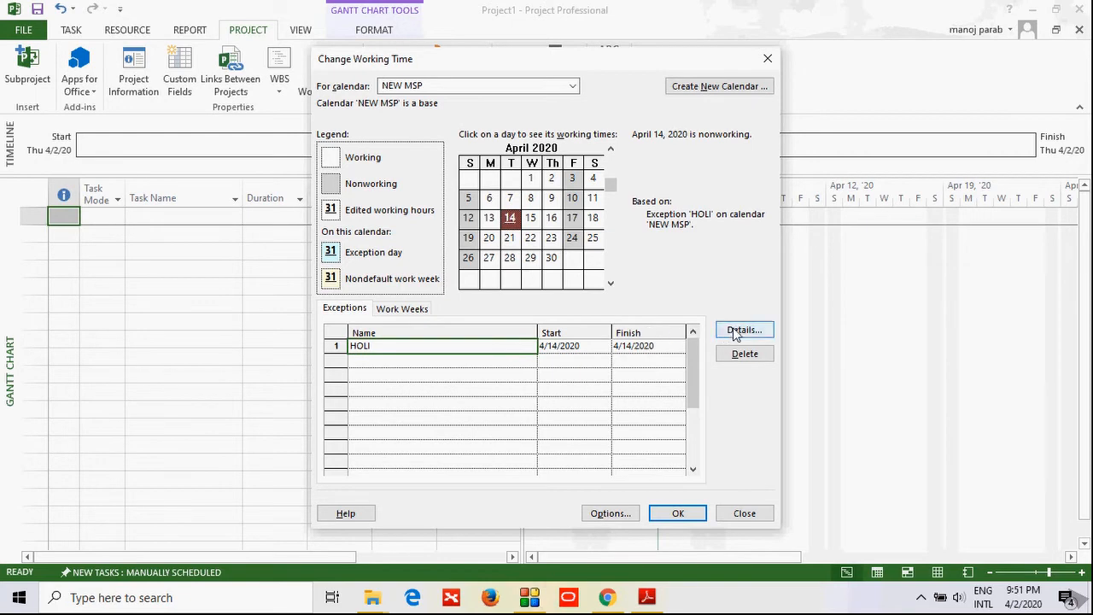
In HOLI's details, choose working times of 8:00 AM to 12:00 PM
click(741, 330)
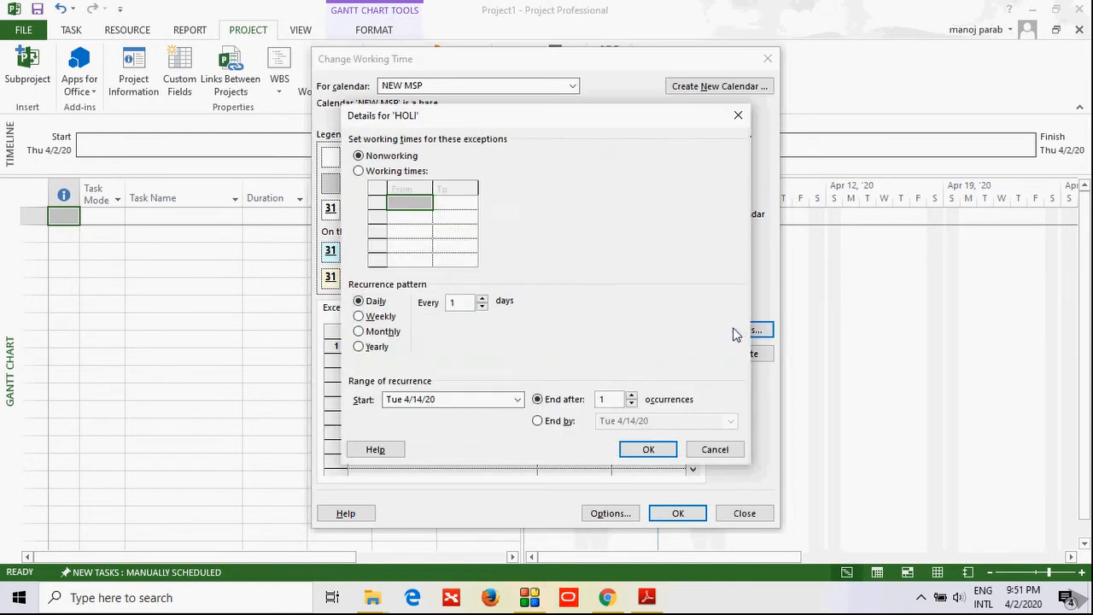
mouse_move(478, 169)
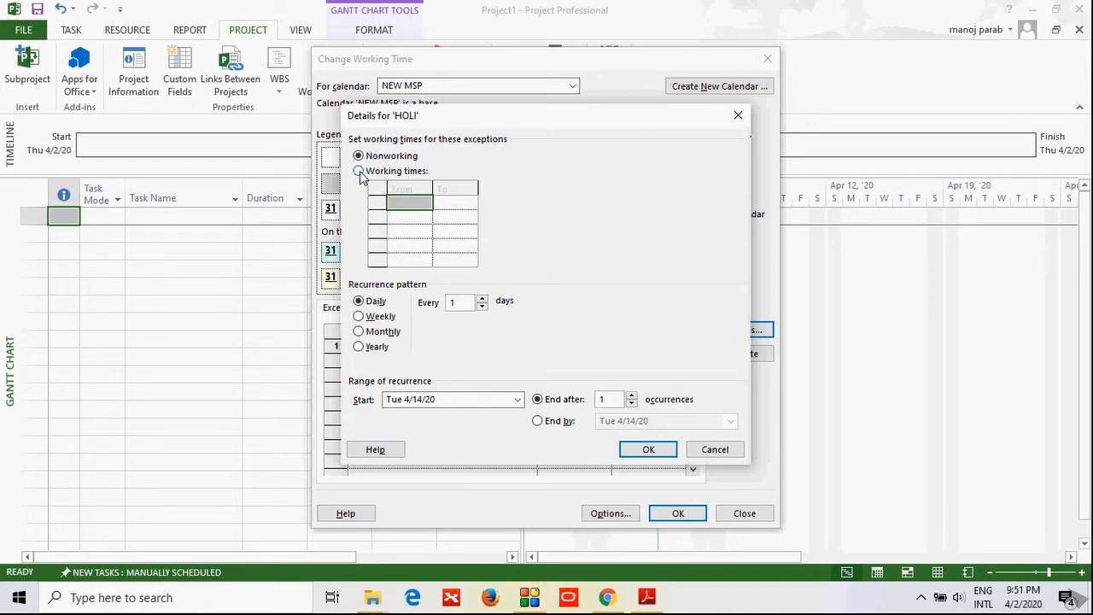
click(358, 171)
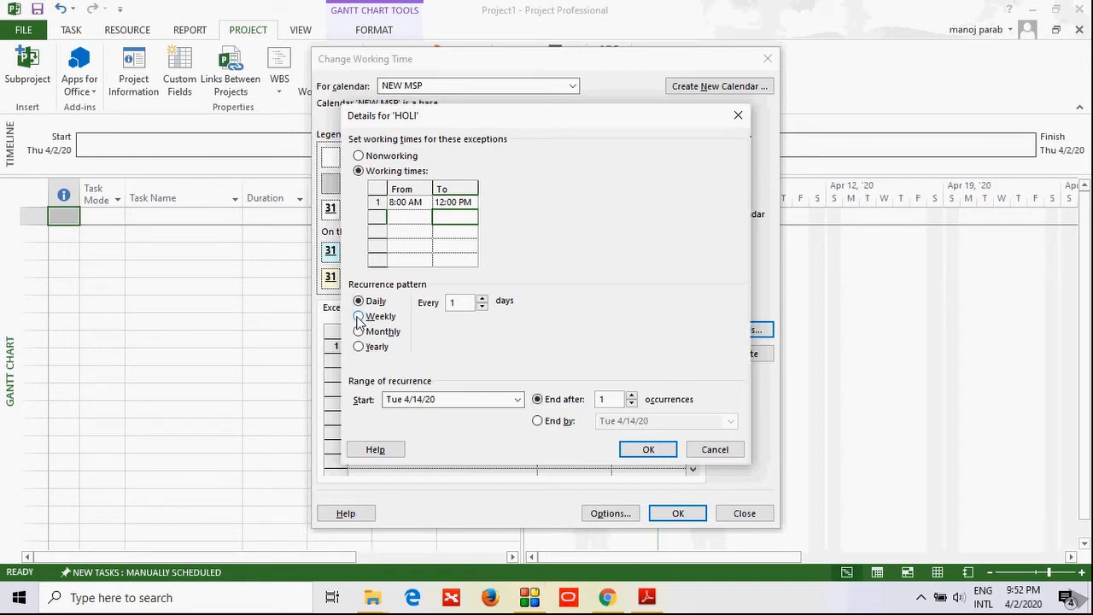
Make HOLI recur weekly on Monday for 2 occurrences, ending 4/27/2020, and confirm
click(359, 316)
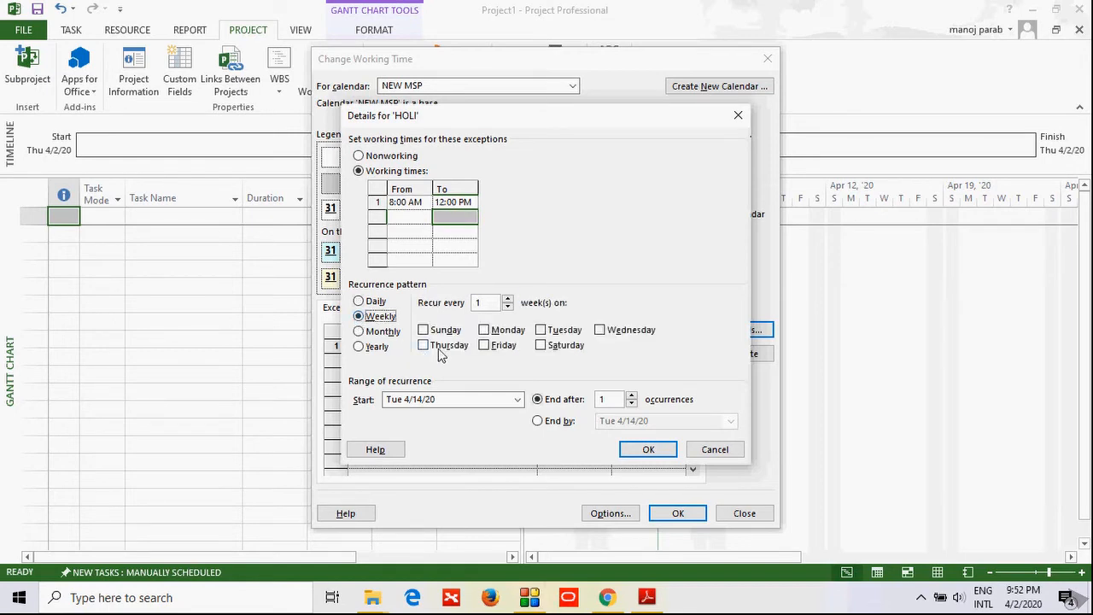
click(486, 330)
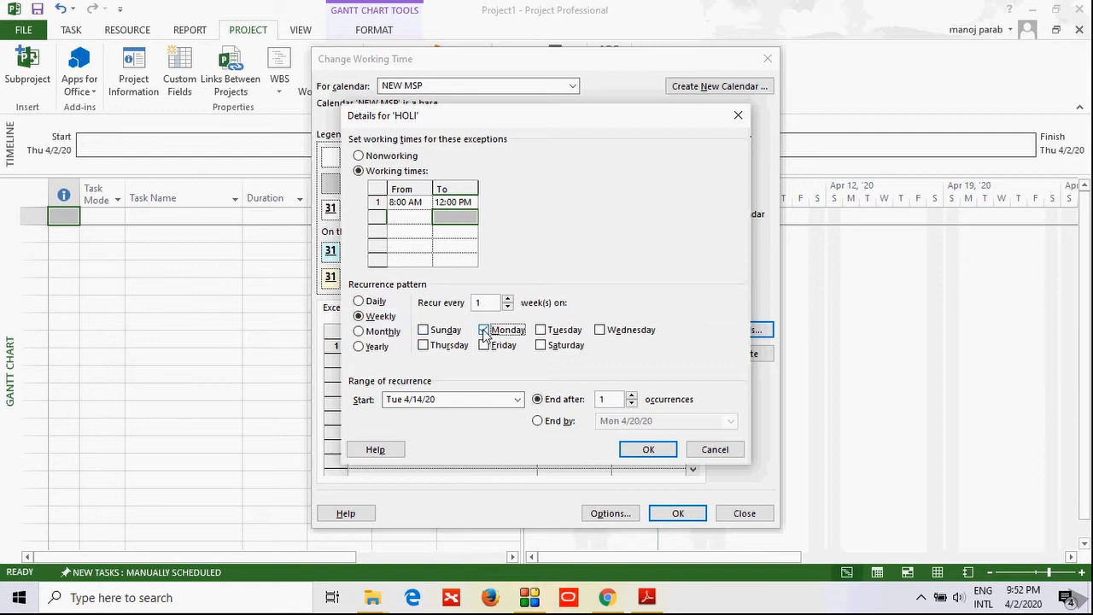
click(484, 330)
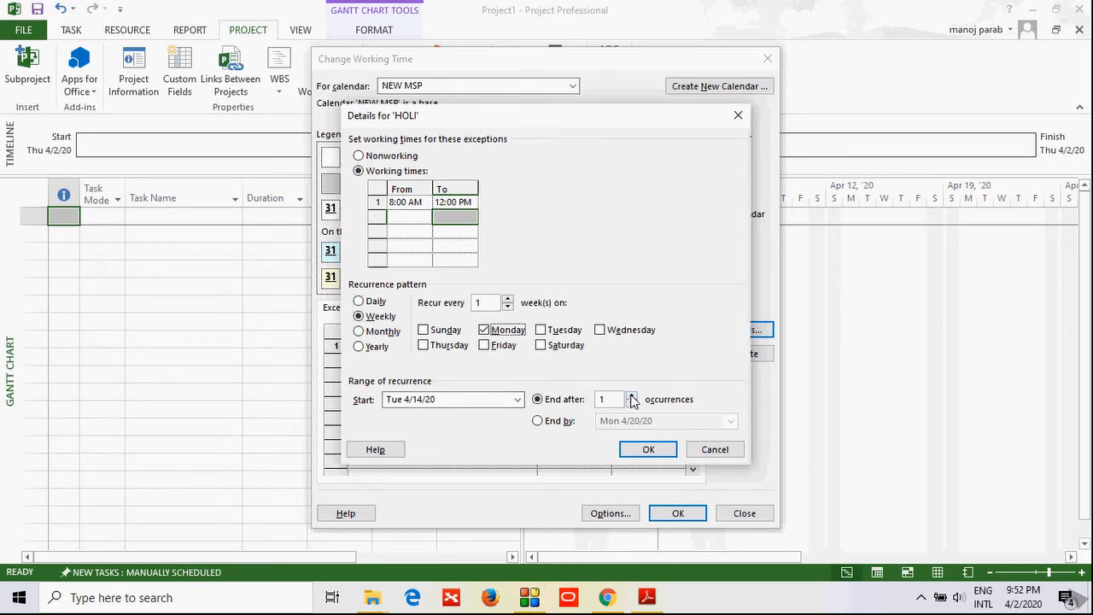
click(633, 396)
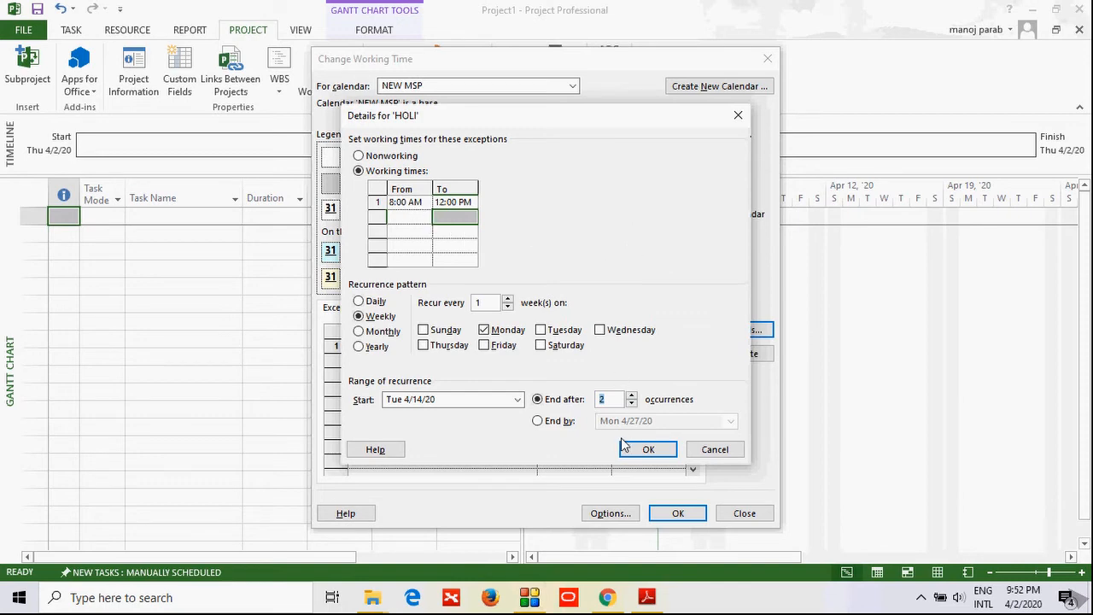
click(647, 449)
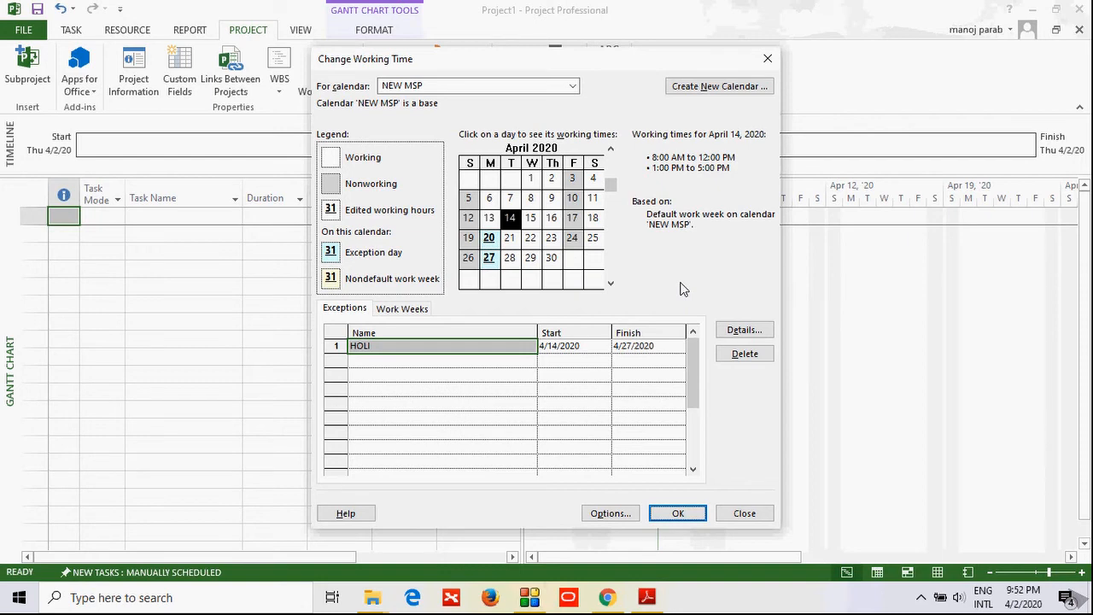
mouse_move(555, 510)
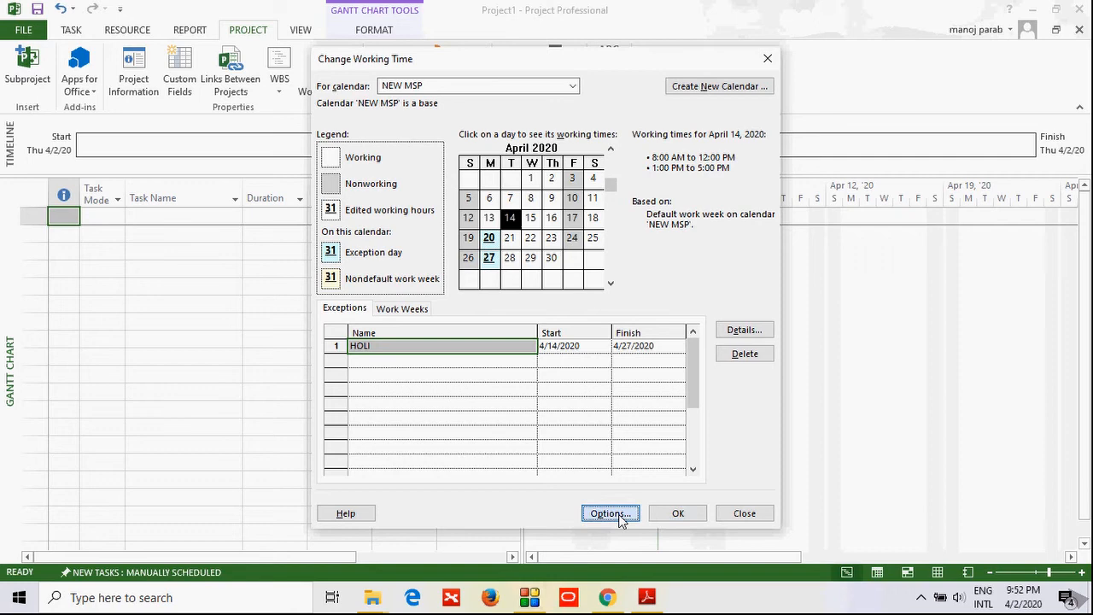
Bring up Project Options on the Schedule page via the Options button
click(610, 513)
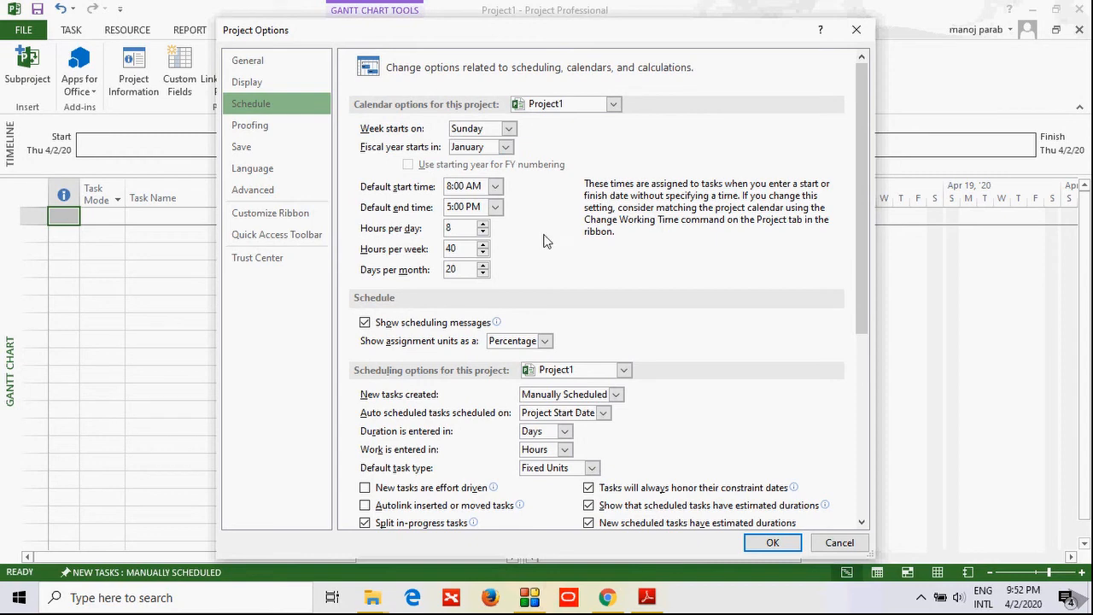
Keep the calendar options applied to Project1 and close Project Options unchanged
click(613, 104)
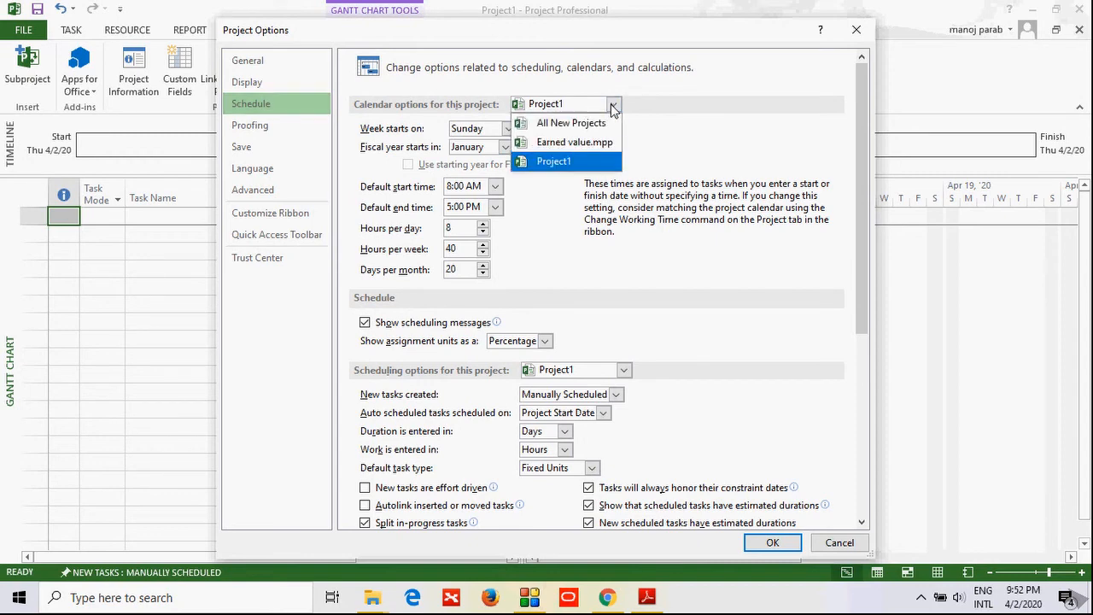
click(554, 161)
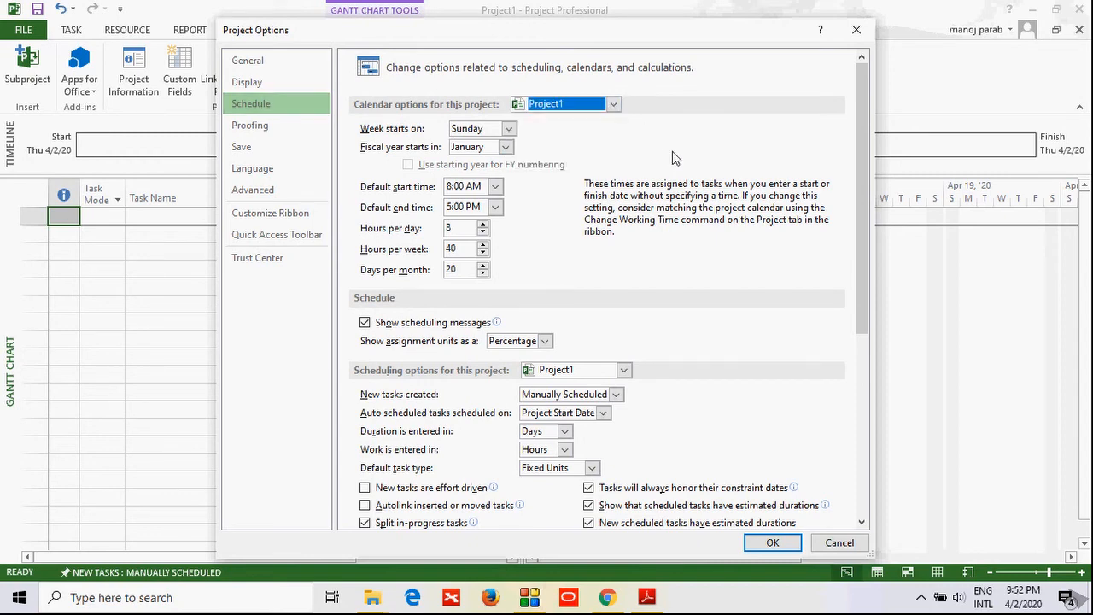
mouse_move(533, 143)
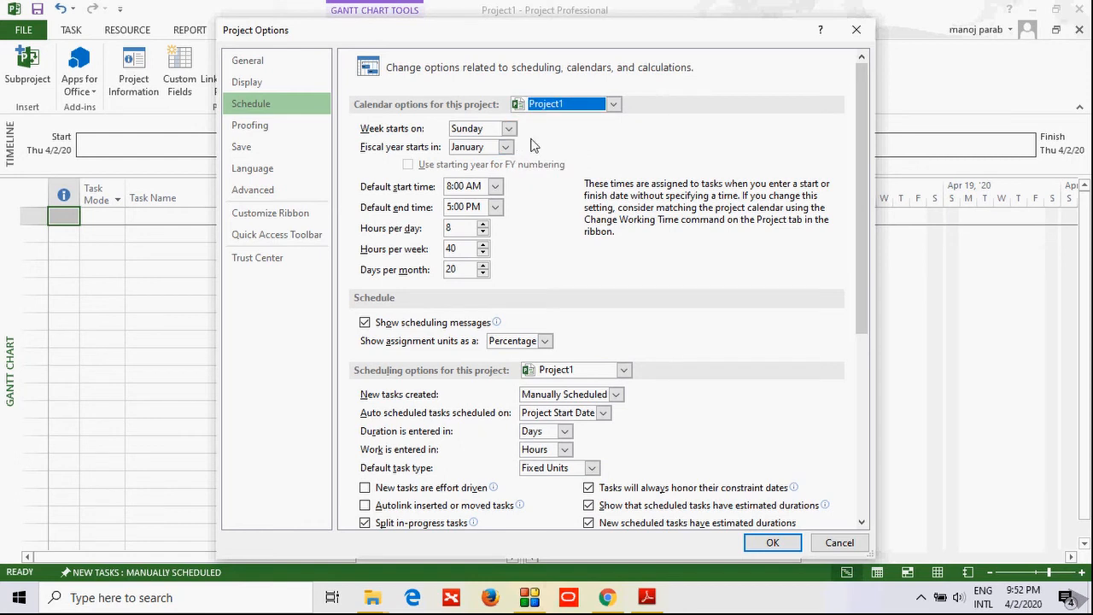
mouse_move(608, 157)
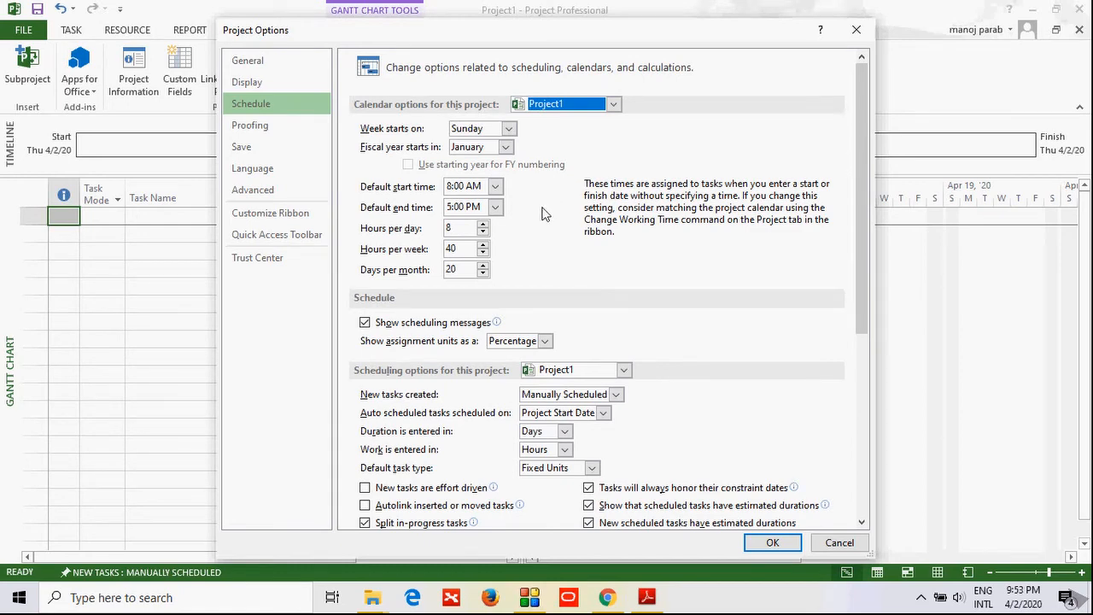
mouse_move(533, 243)
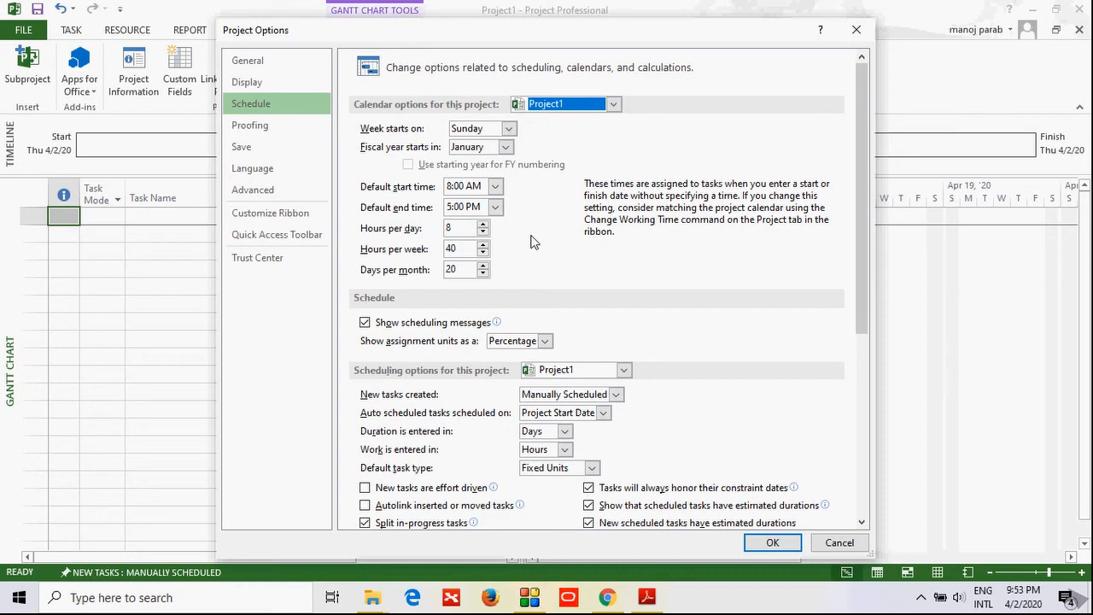
mouse_move(550, 282)
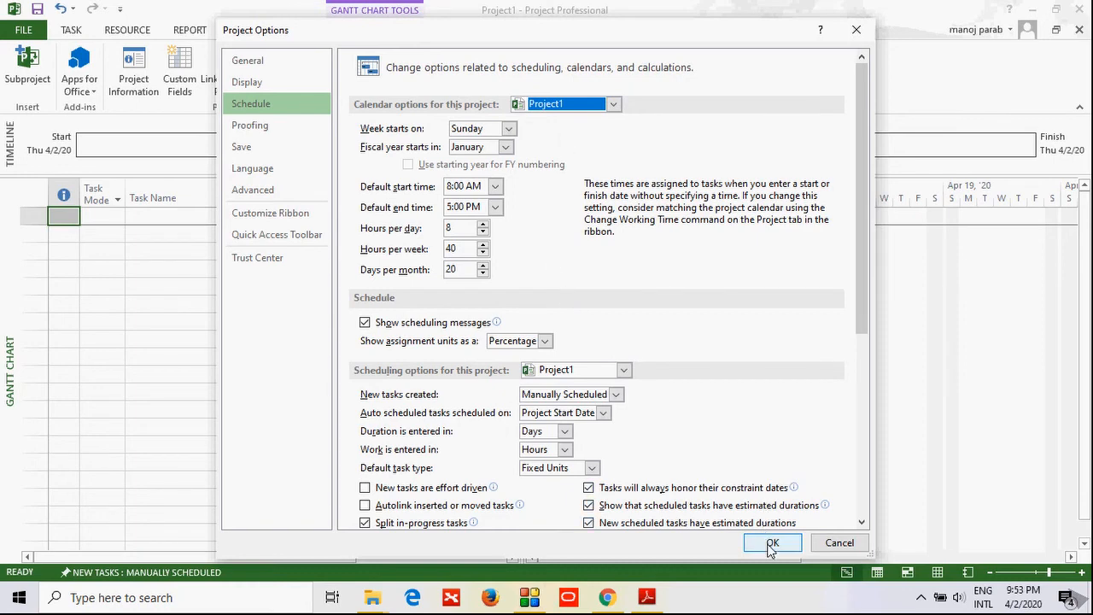
click(772, 543)
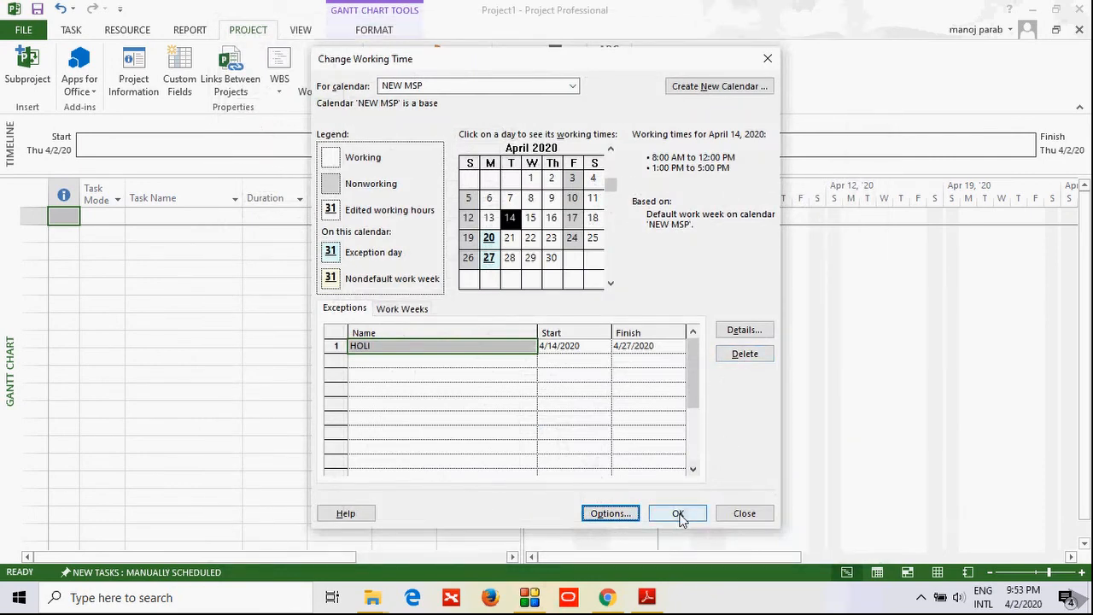
Confirm Change Working Time to save the NEW MSP calendar edits
click(678, 513)
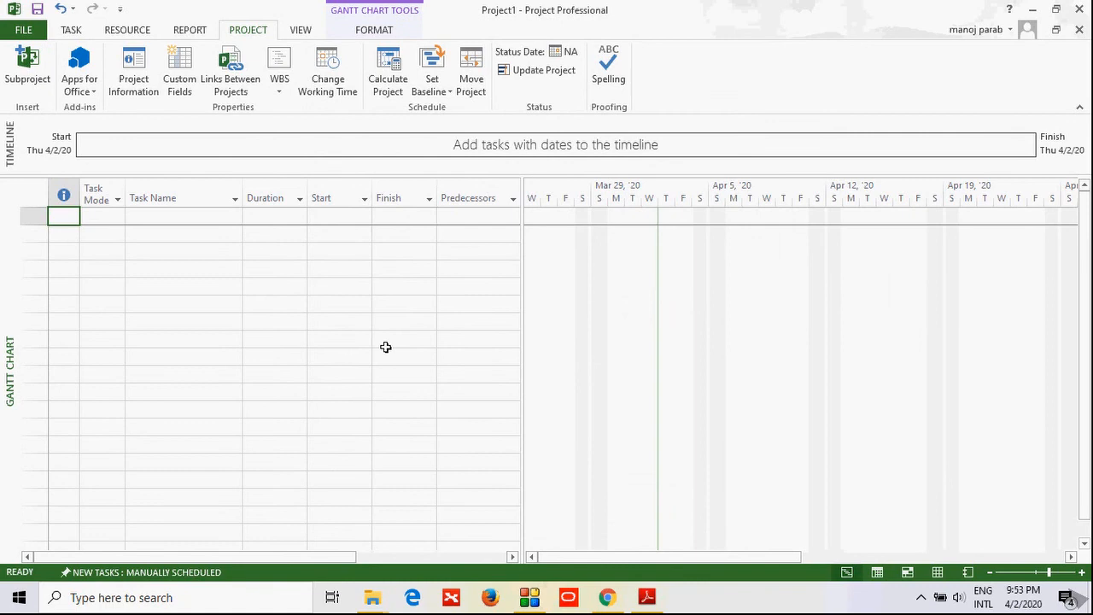
mouse_move(328, 270)
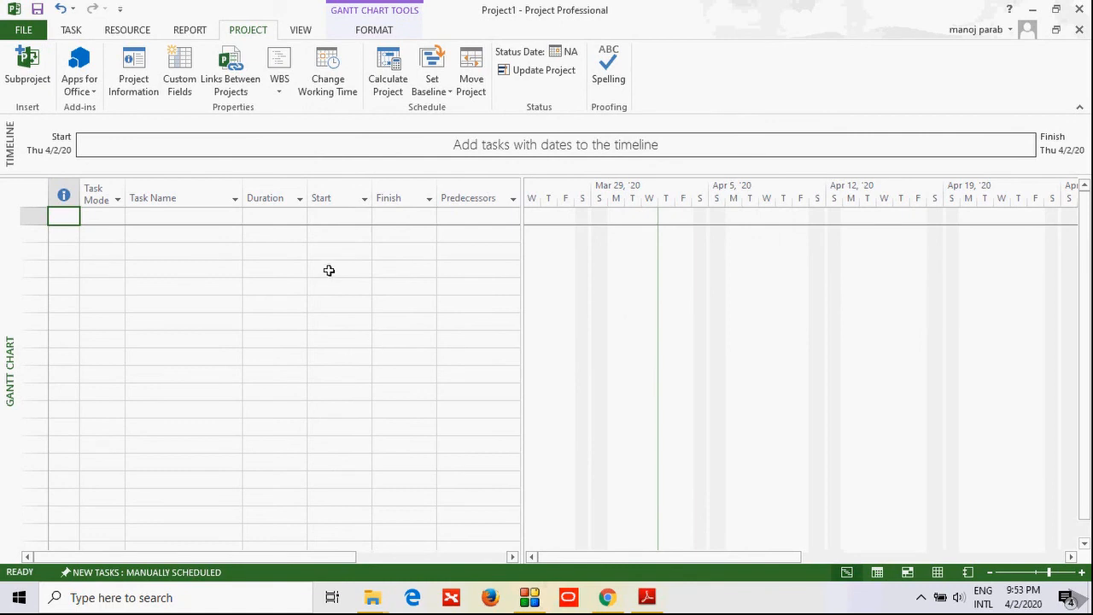
mouse_move(352, 304)
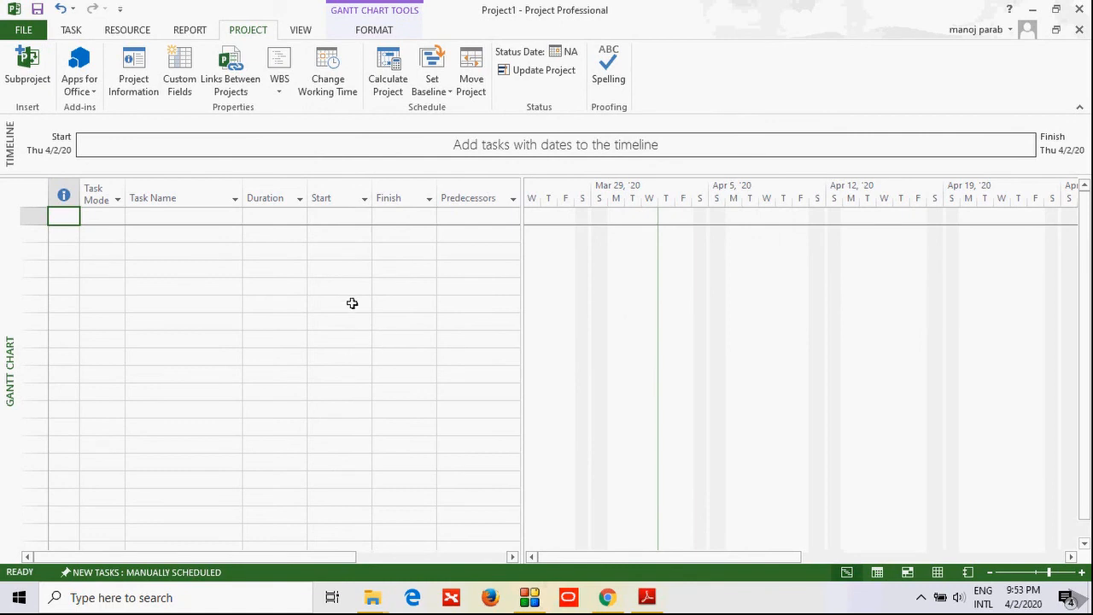
mouse_move(133, 72)
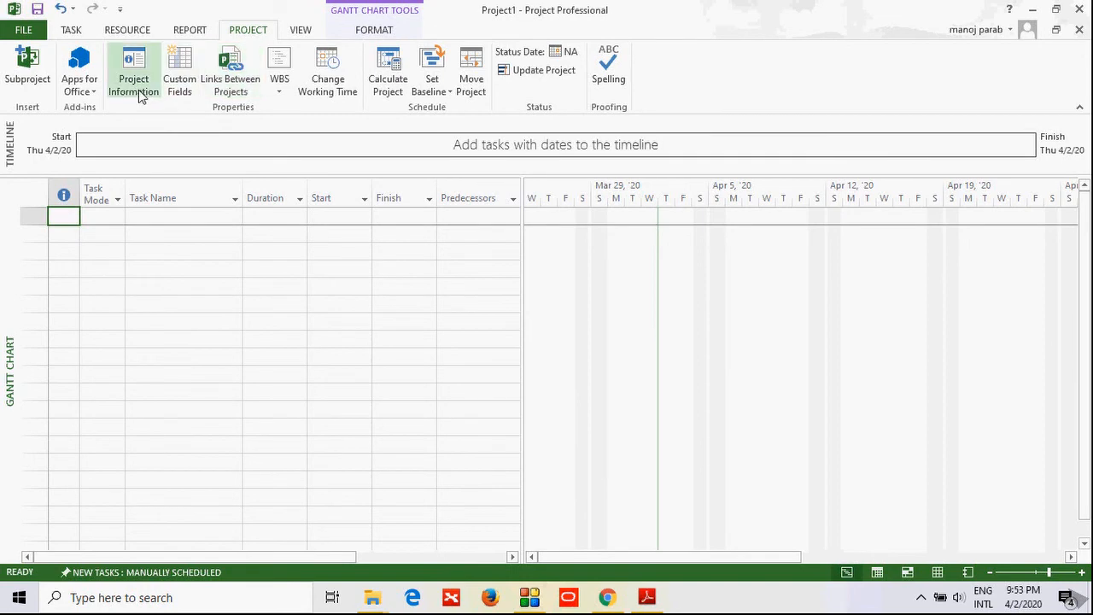
Set Project1's project calendar to NEW MSP in Project Information
click(133, 70)
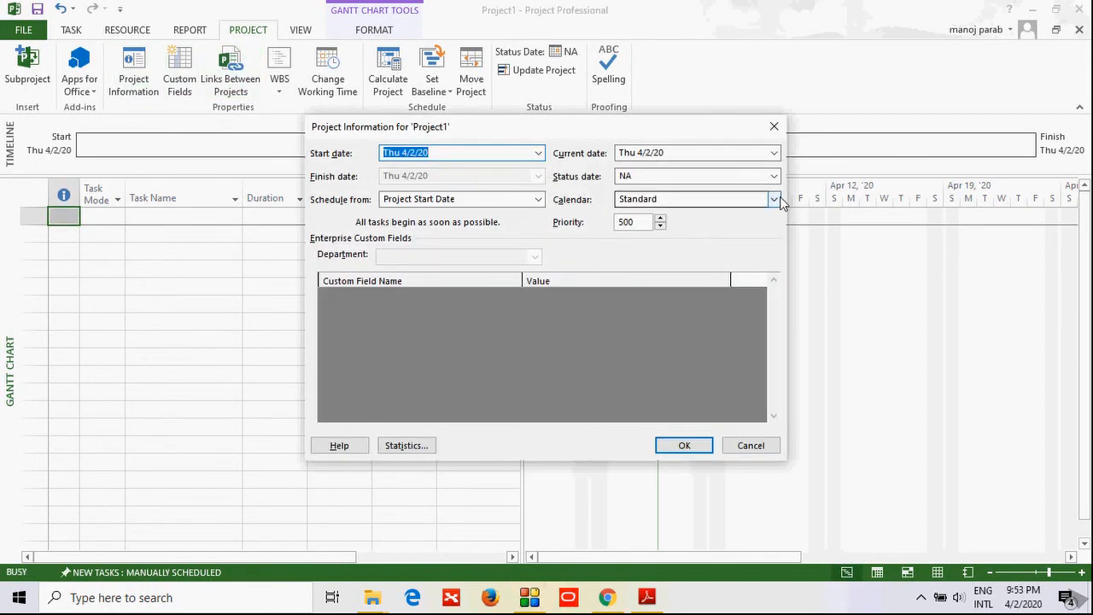
click(774, 198)
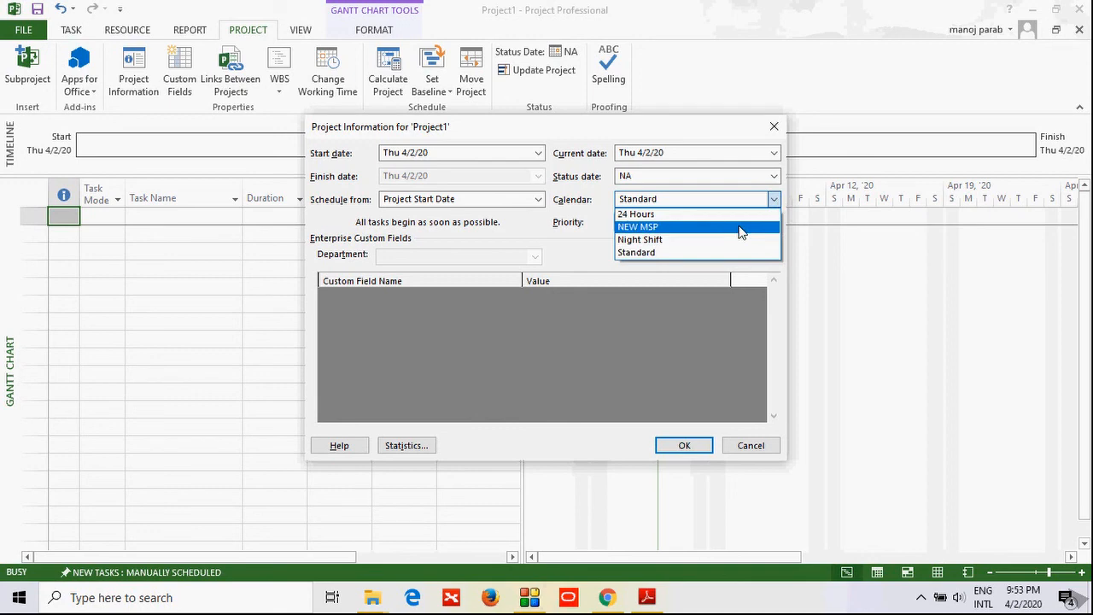
click(638, 225)
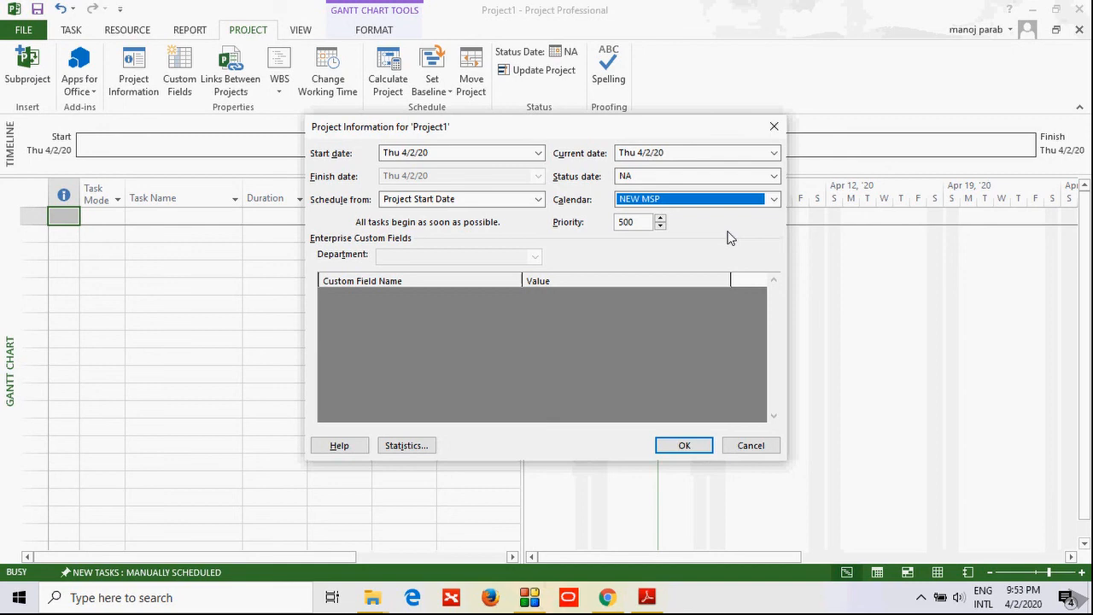
mouse_move(701, 408)
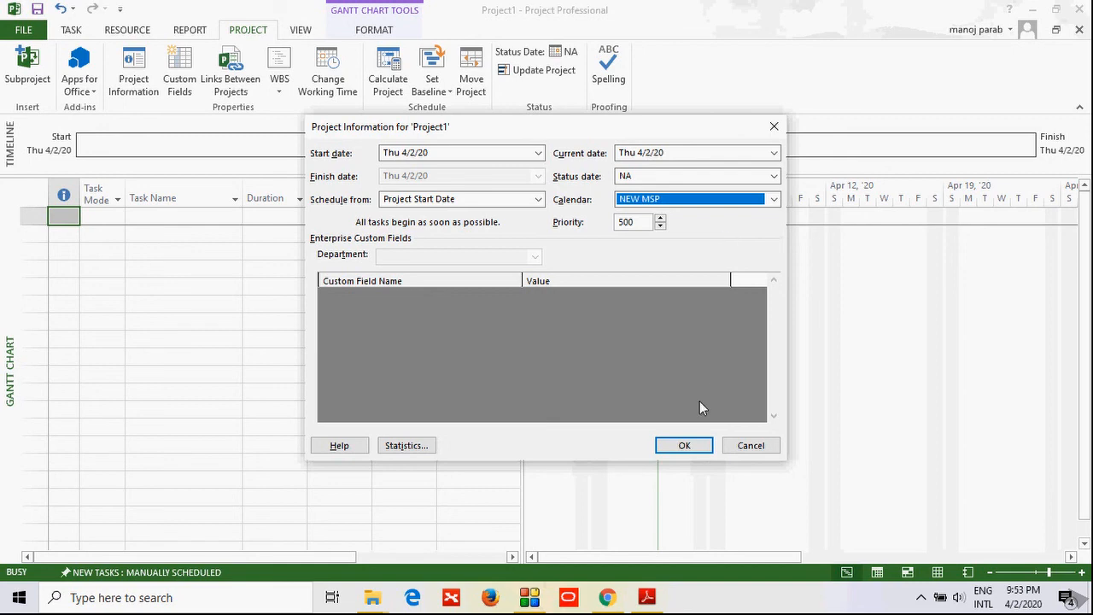
click(683, 444)
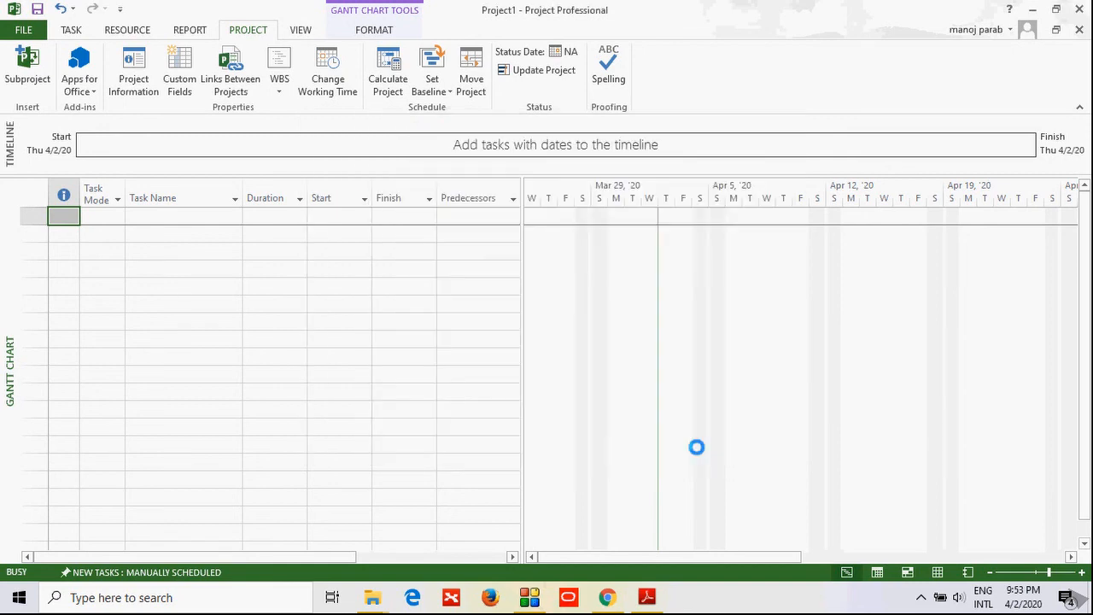